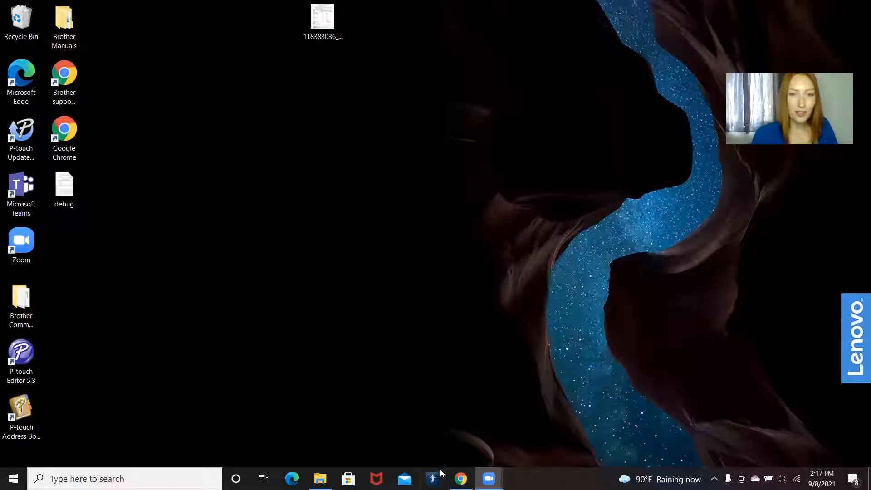
# Switch to Chrome to show the Canva home page with templates and recent designs
pyautogui.click(460, 478)
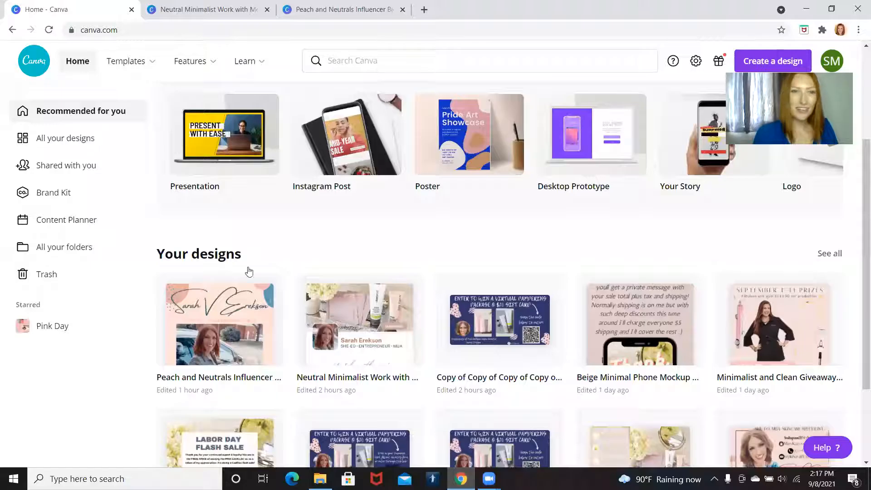
pyautogui.moveTo(304, 287)
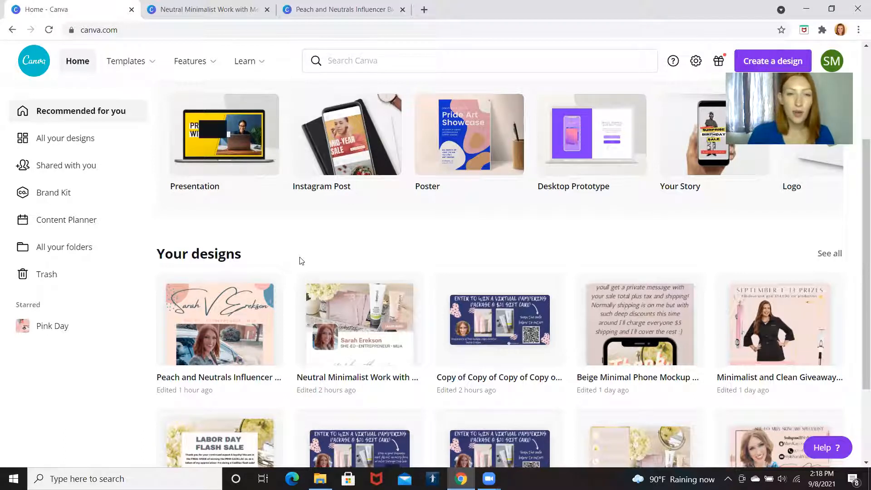
pyautogui.scroll(-3)
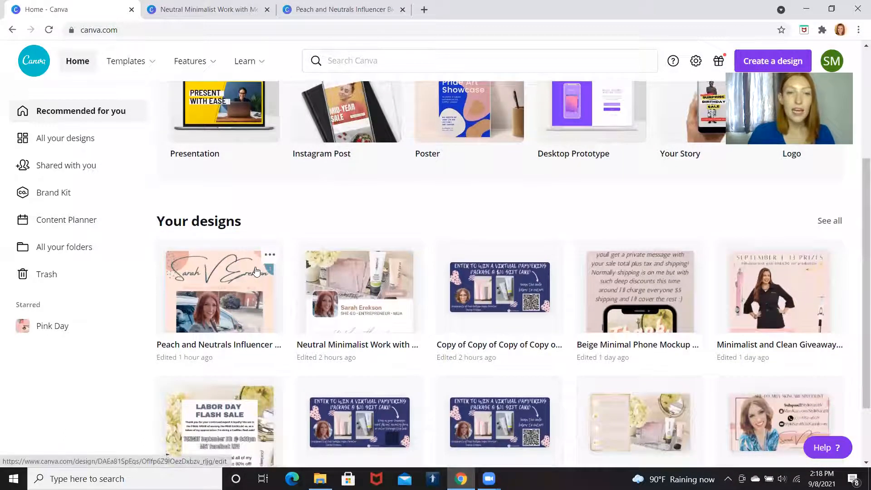
pyautogui.click(219, 289)
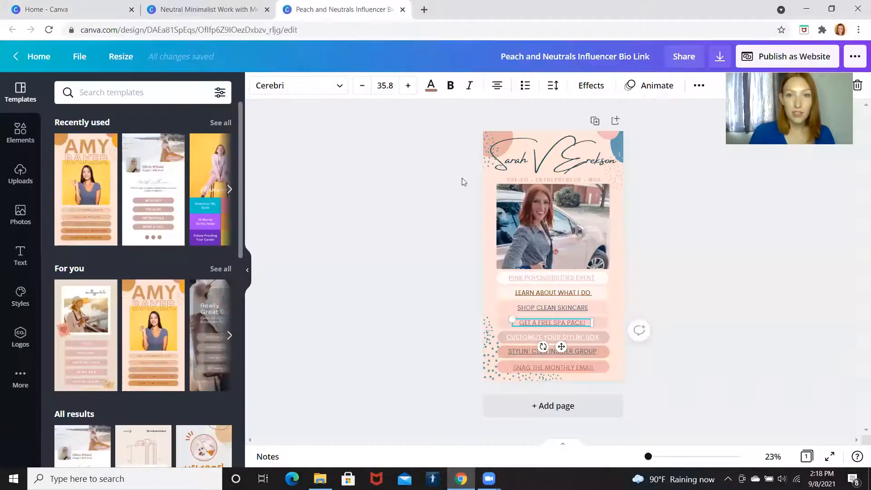
pyautogui.click(367, 195)
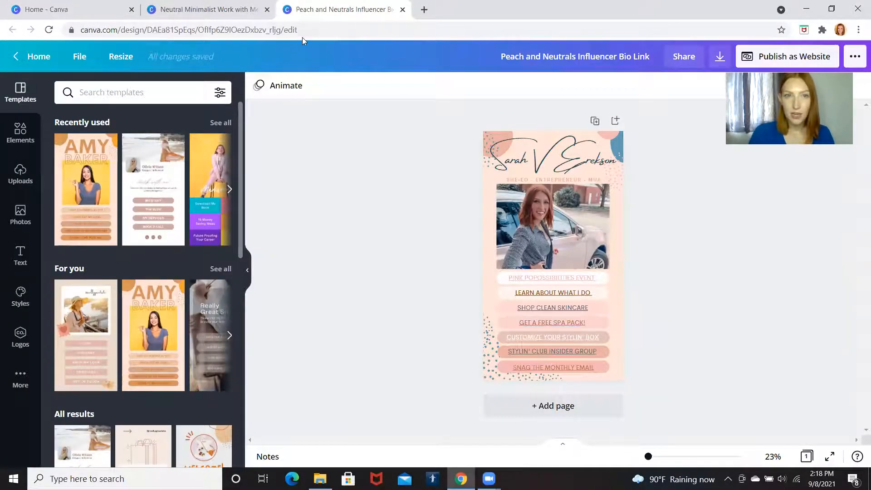
pyautogui.click(206, 9)
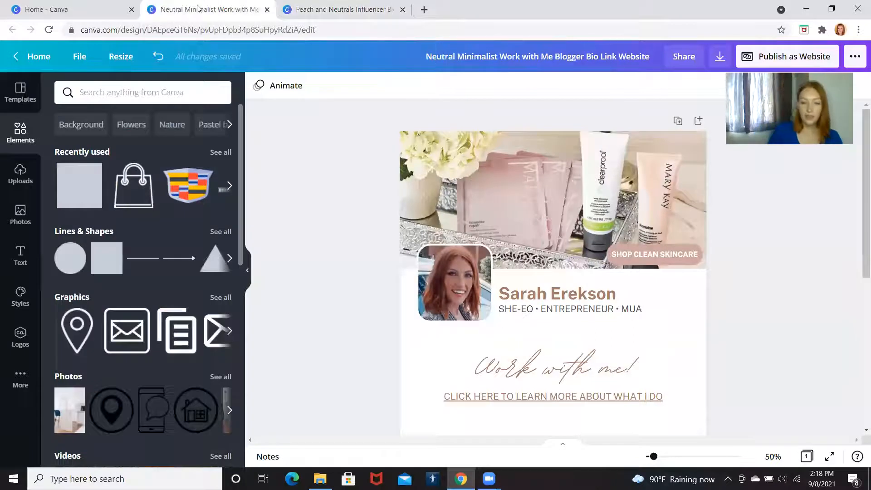
pyautogui.moveTo(317, 222)
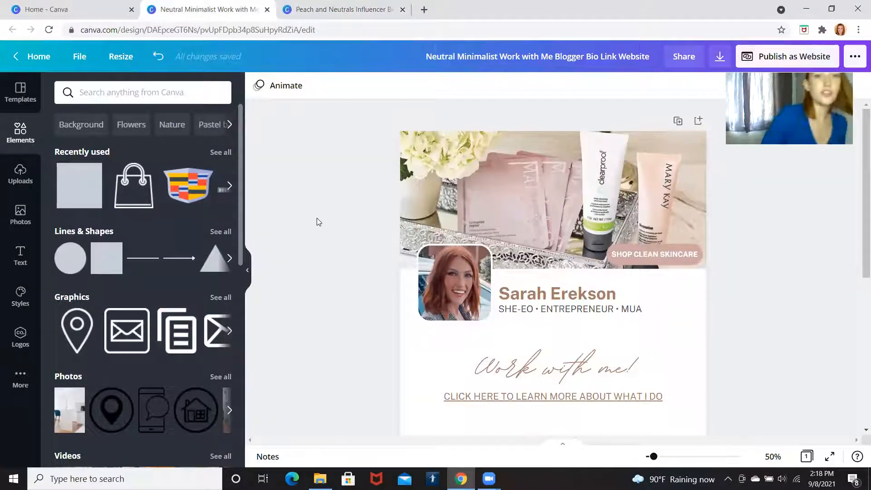
pyautogui.scroll(-3)
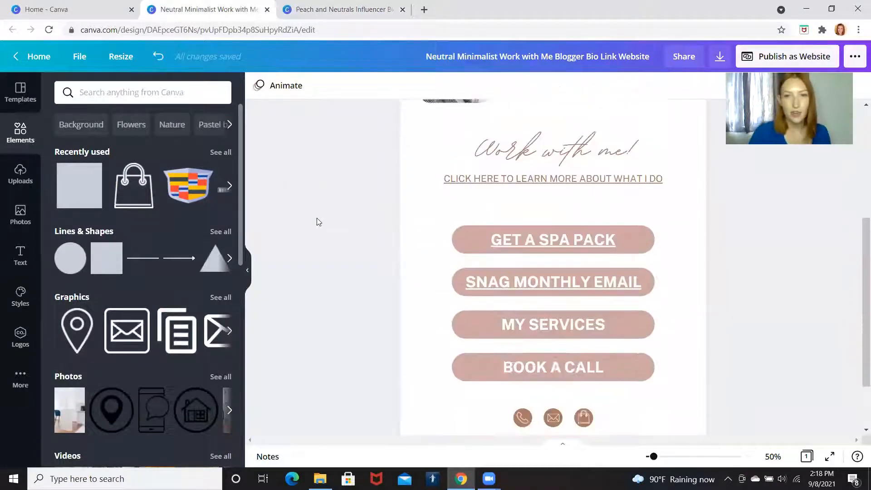
pyautogui.click(44, 10)
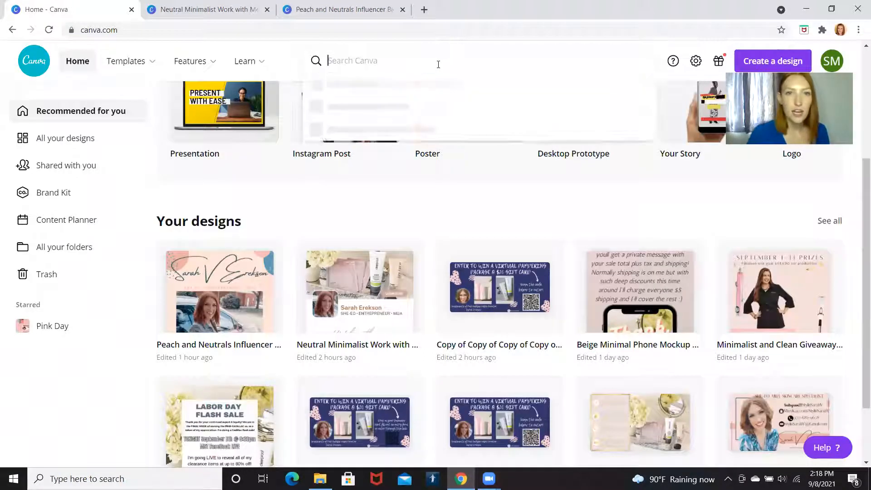
# Search Canva for 'bio link website'
pyautogui.click(388, 60)
pyautogui.write('instam')
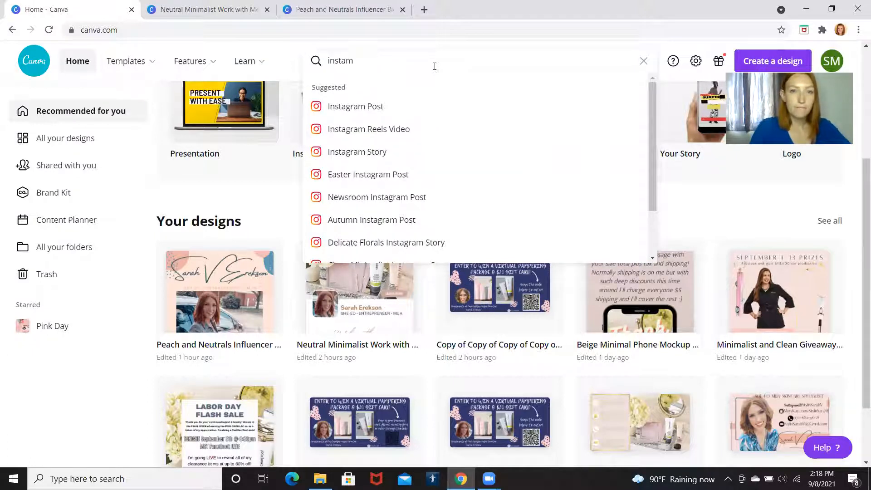
pyautogui.write('ram')
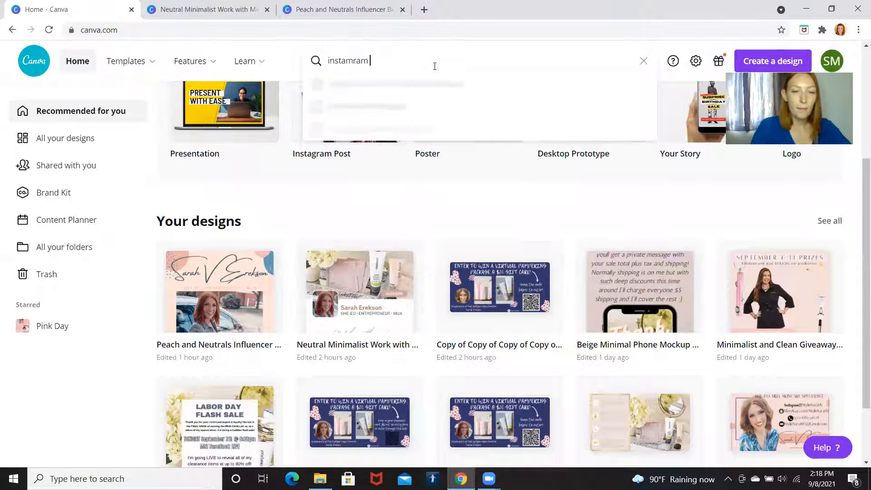
pyautogui.write('bio')
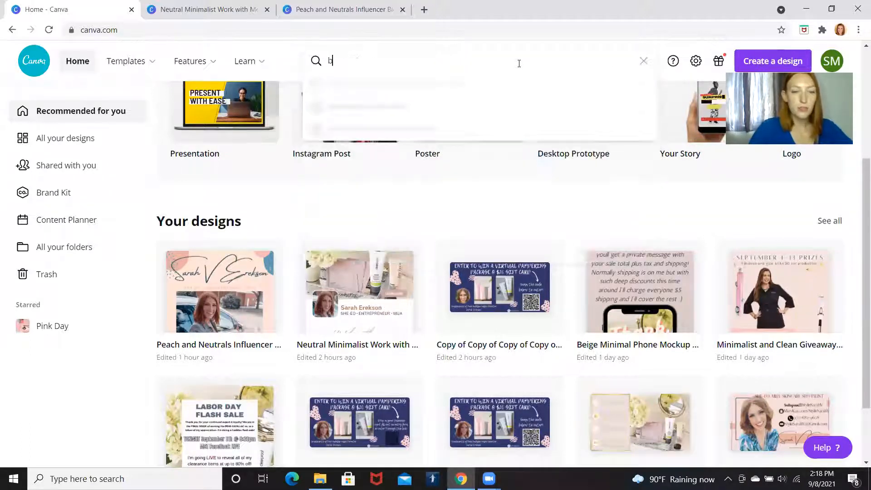
pyautogui.write('io link')
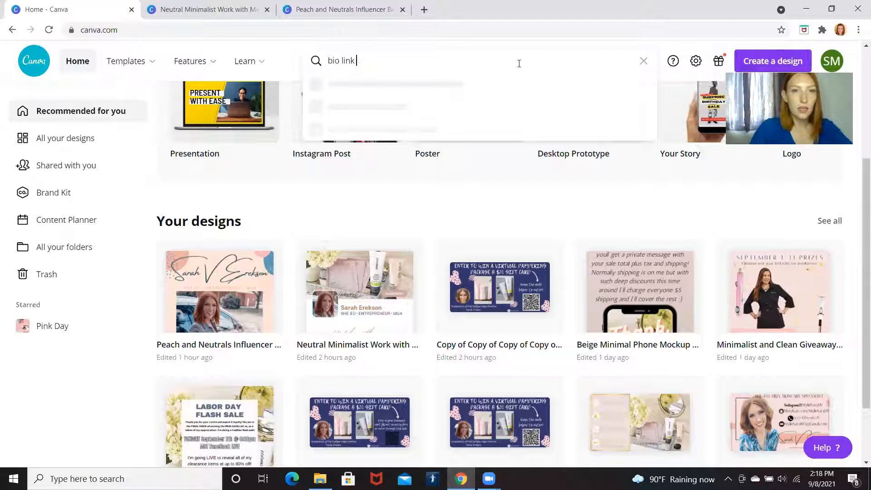
pyautogui.write('web')
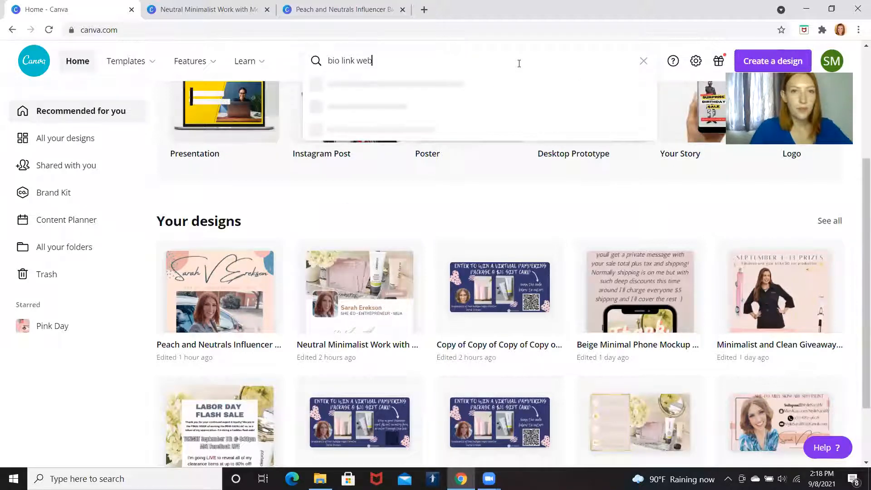
pyautogui.write('site')
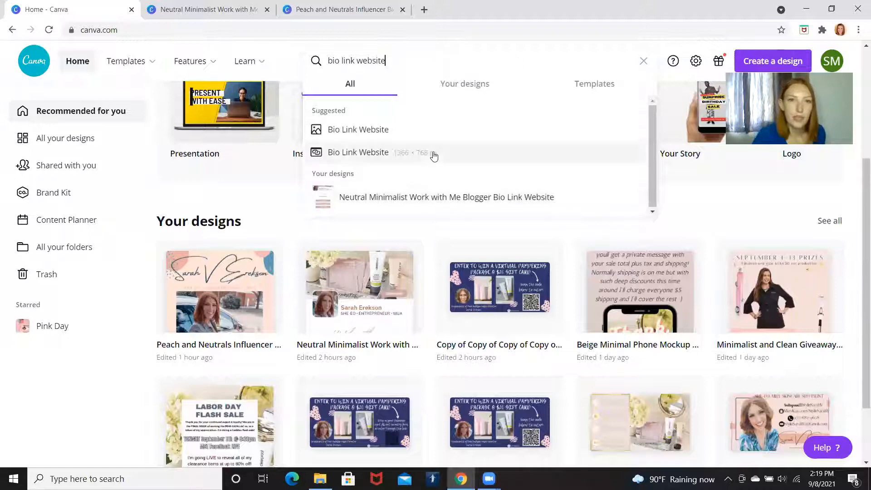
# Open the Bio Link Website suggestion and scroll through the template gallery
pyautogui.click(359, 153)
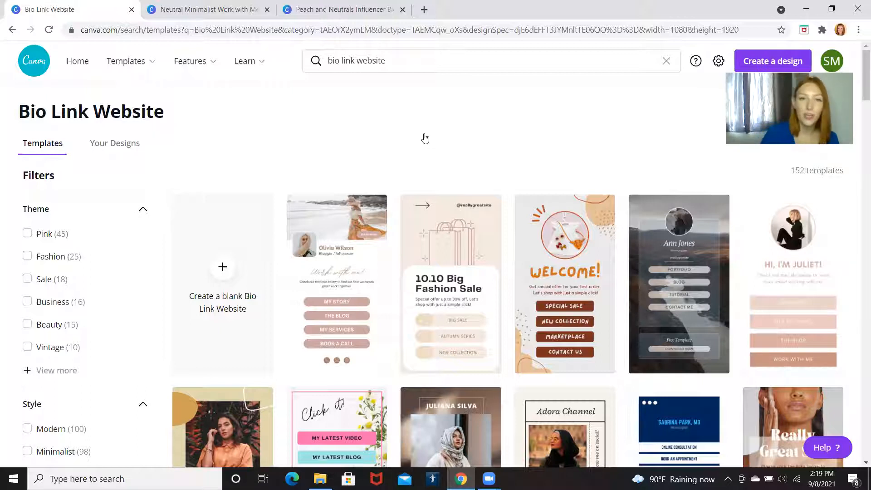
pyautogui.scroll(-3)
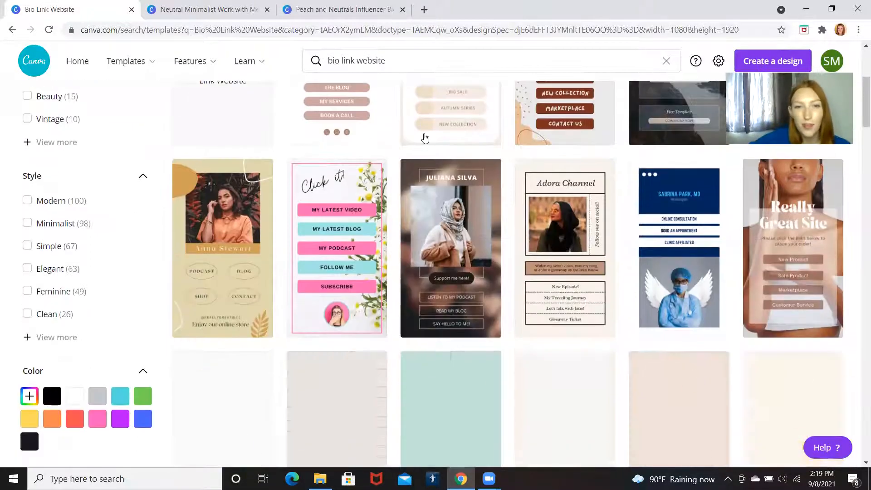
pyautogui.scroll(-3)
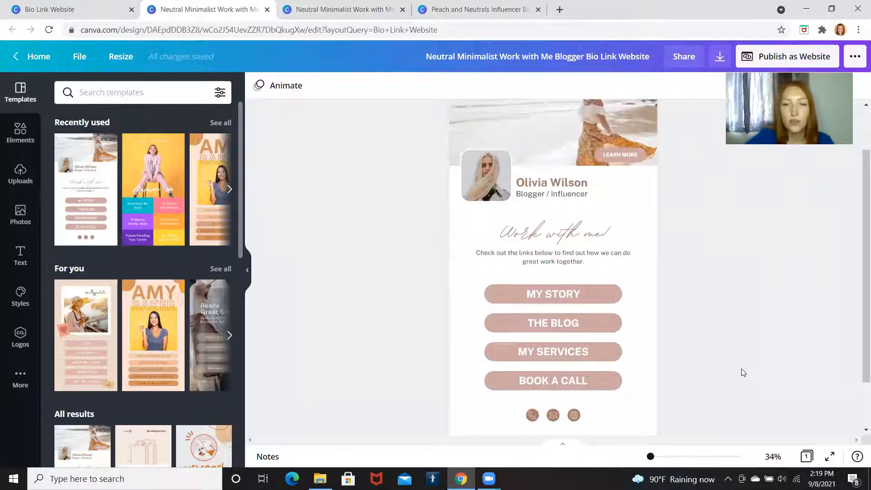
# Use Uploads to add the skincare banner and portrait, then crop the profile portrait
pyautogui.scroll(3)
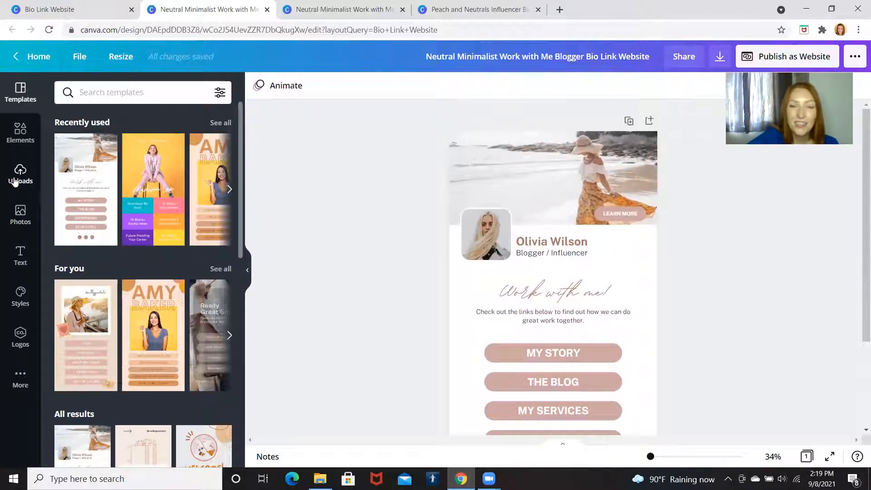
pyautogui.click(20, 175)
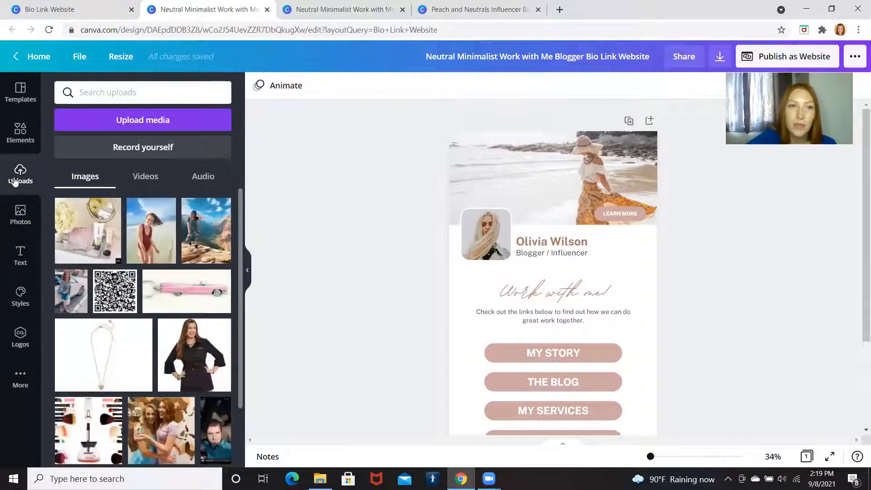
pyautogui.moveTo(142, 119)
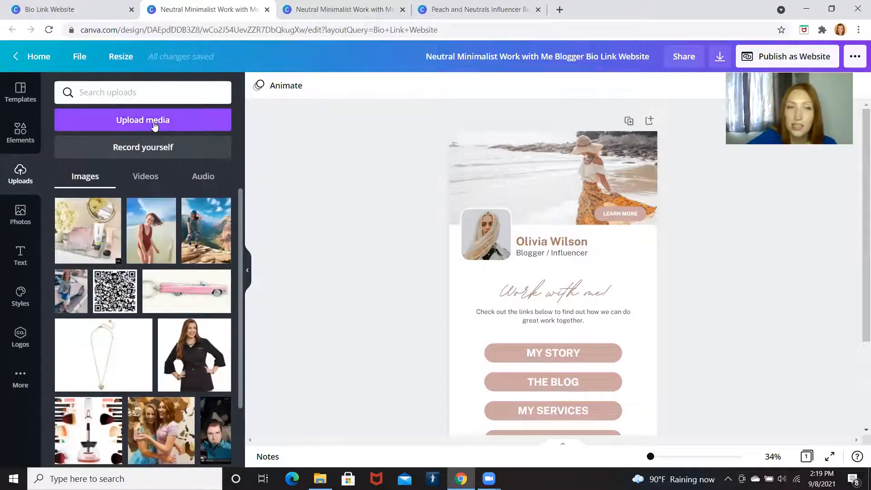
pyautogui.moveTo(99, 223)
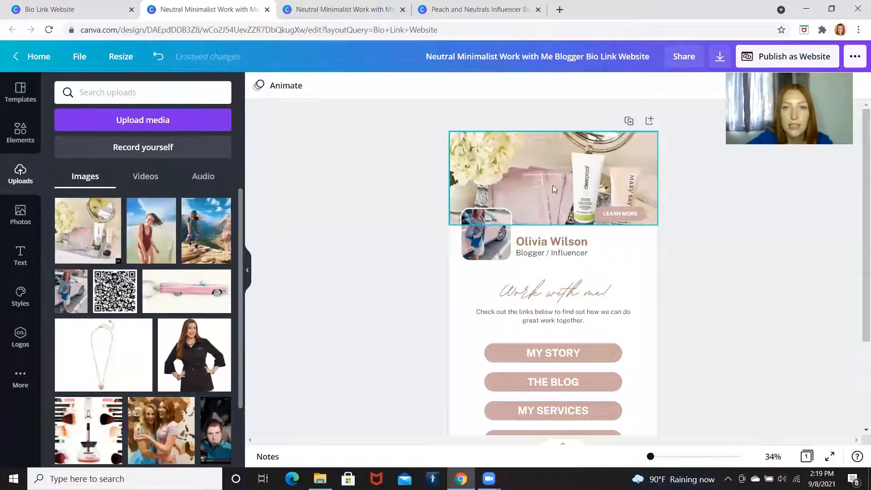
pyautogui.doubleClick(553, 178)
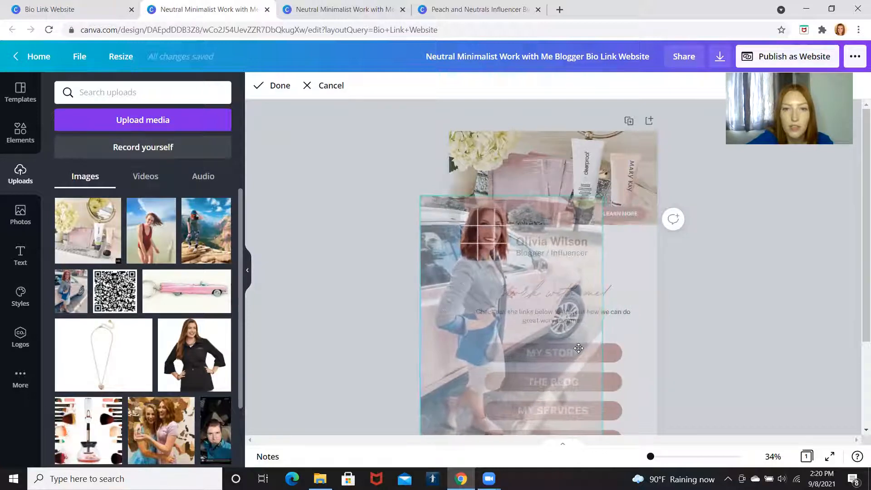
pyautogui.click(280, 85)
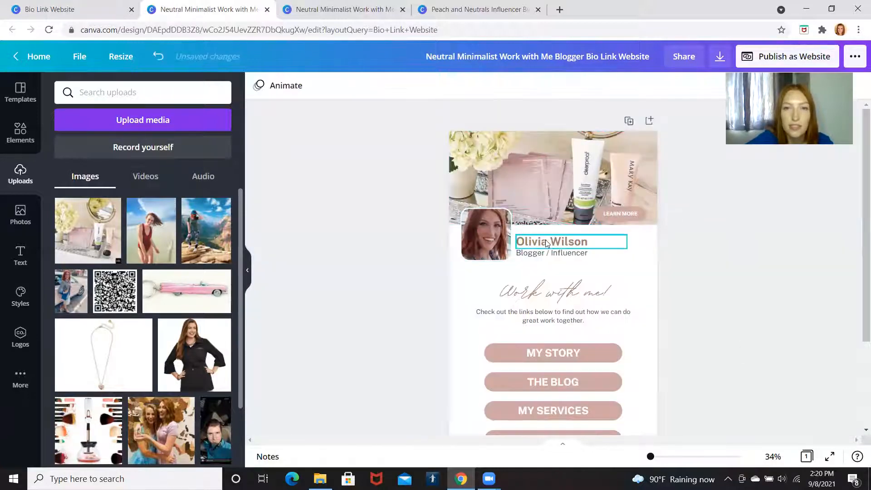
pyautogui.write('sa')
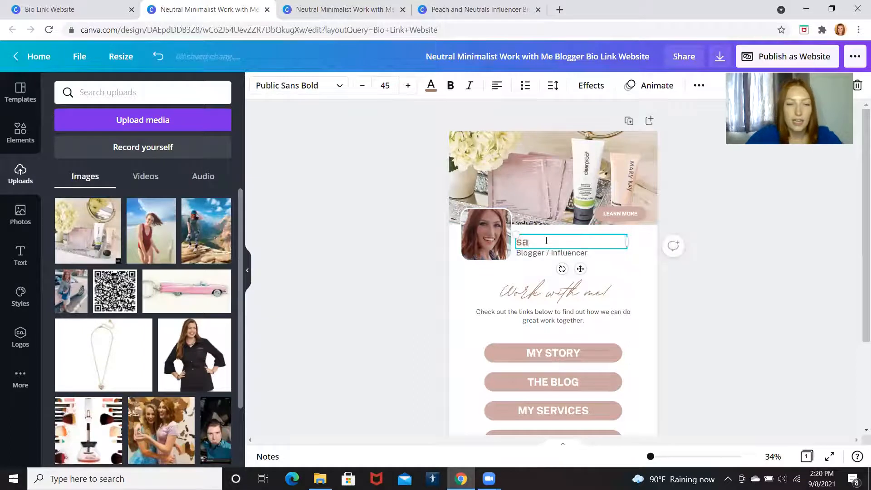
pyautogui.press('backspace')
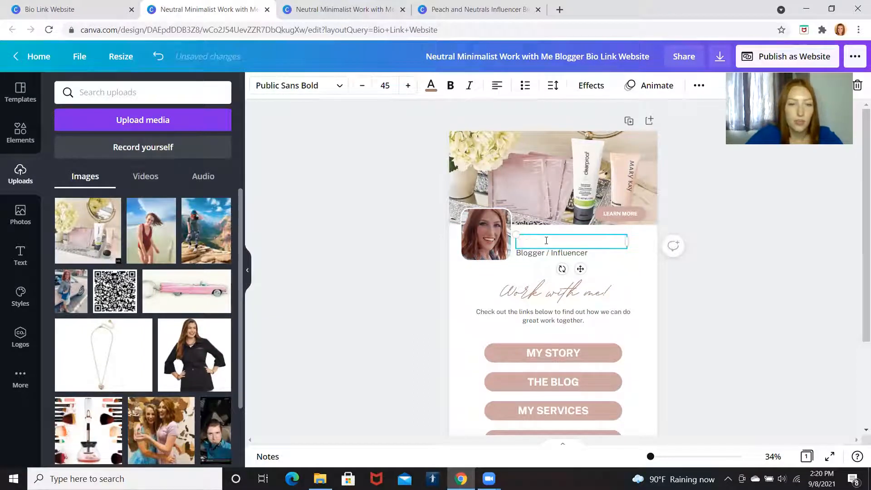
pyautogui.write('Sarah E')
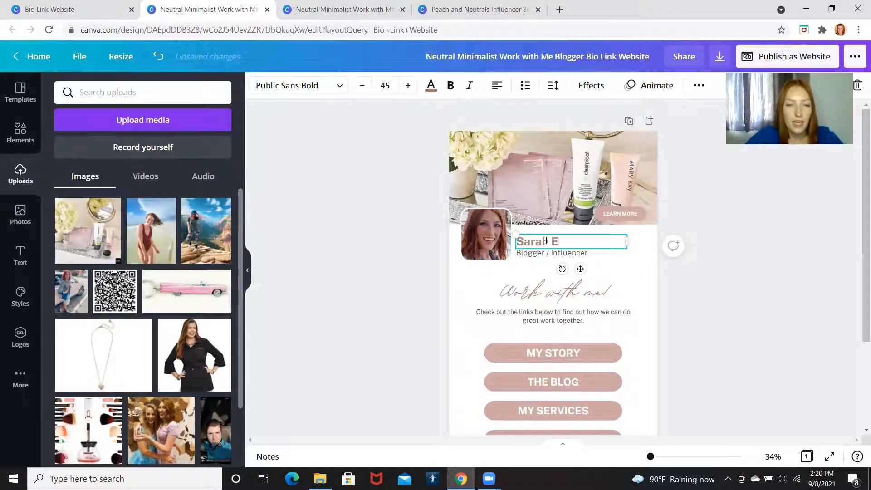
pyautogui.write('rekso')
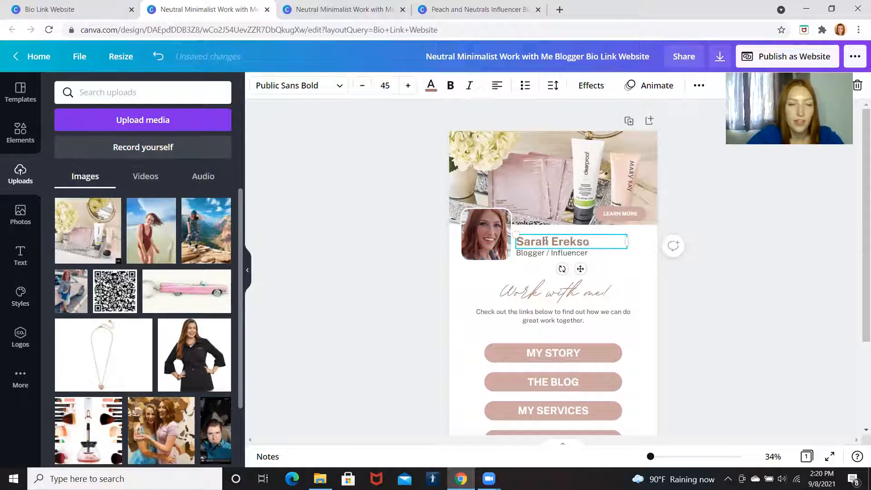
pyautogui.write('n')
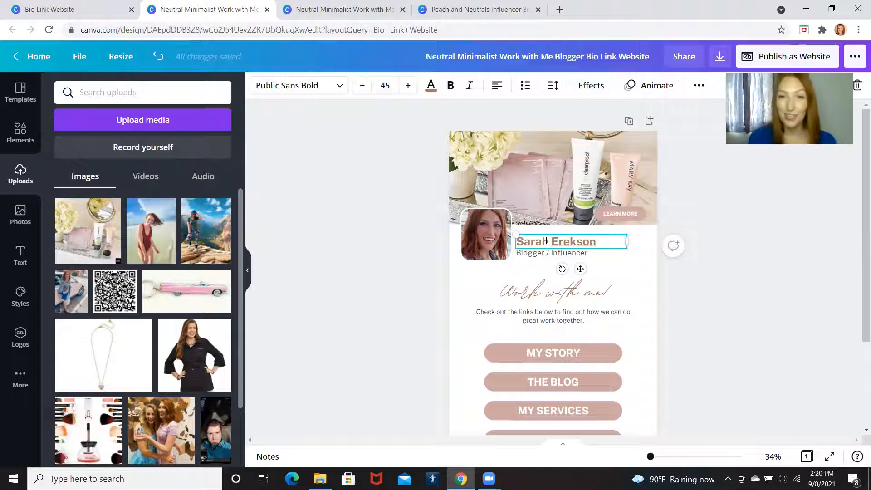
pyautogui.click(736, 190)
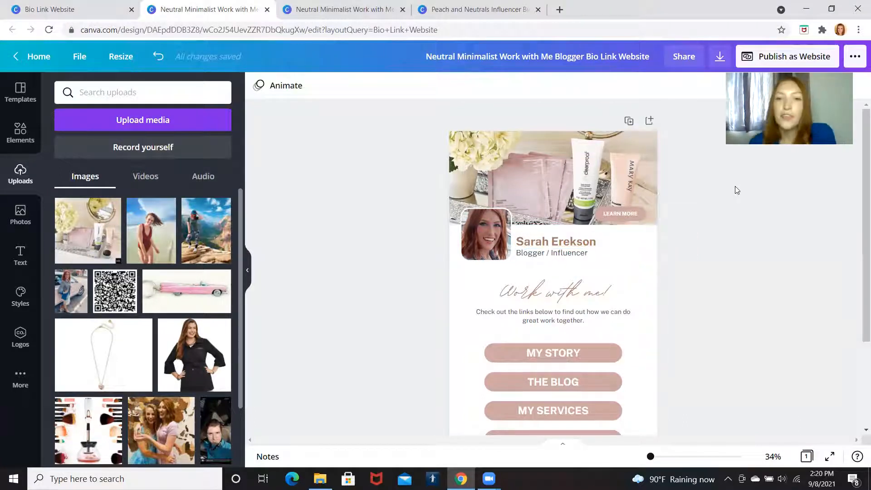
pyautogui.moveTo(741, 211)
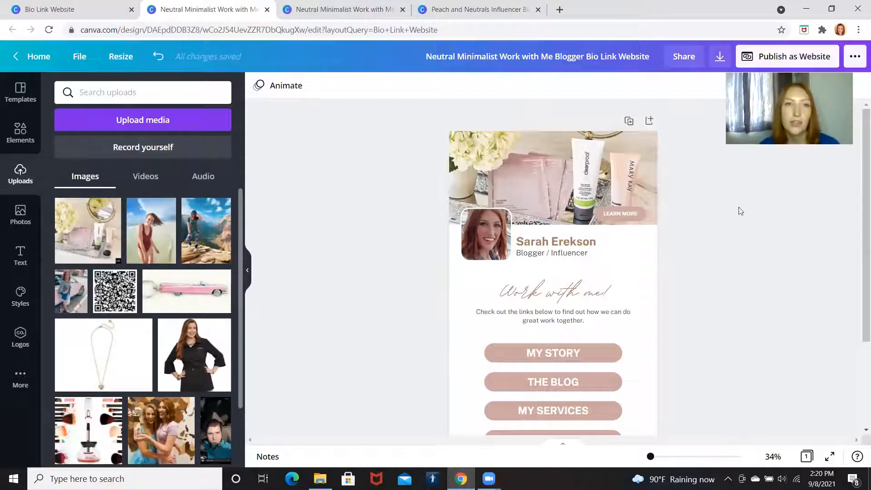
# In the finished design, highlight the tagline, the 'Work with me!' heading and the name
pyautogui.click(344, 9)
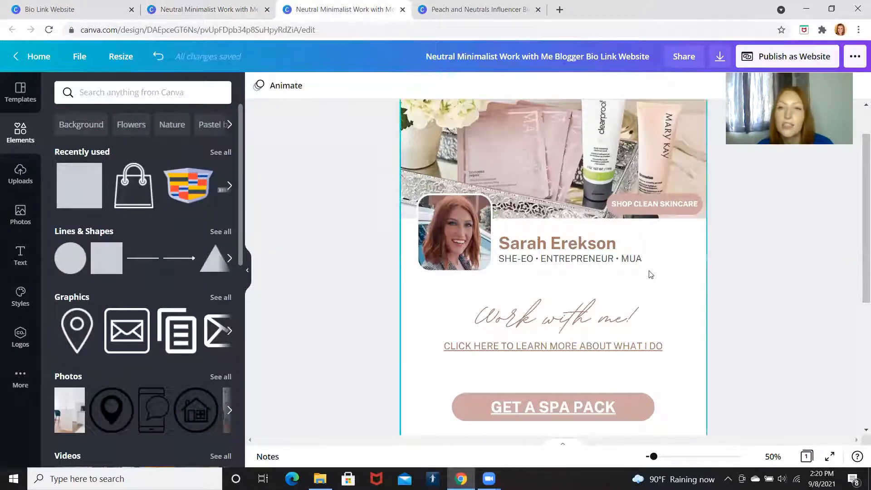
pyautogui.click(569, 258)
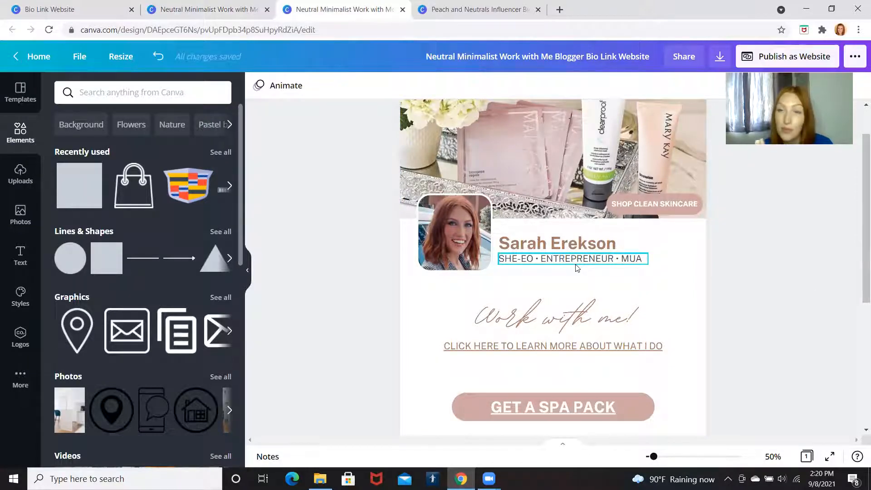
pyautogui.click(552, 316)
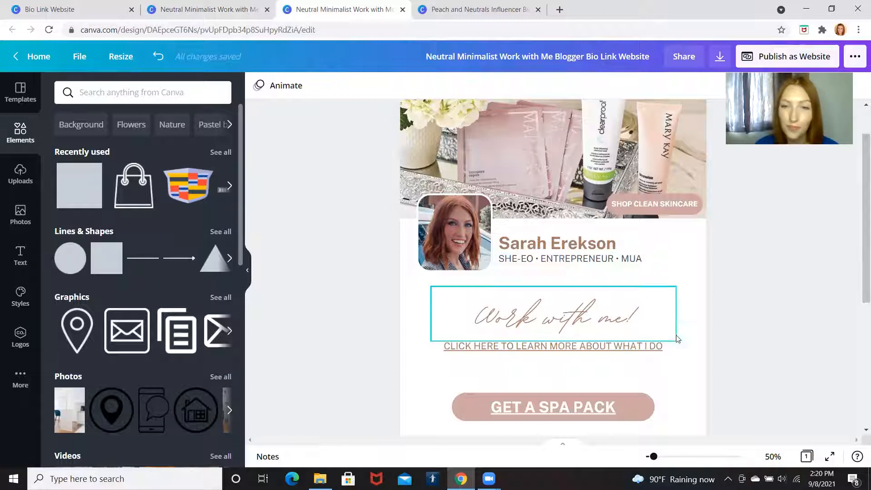
pyautogui.scroll(-3)
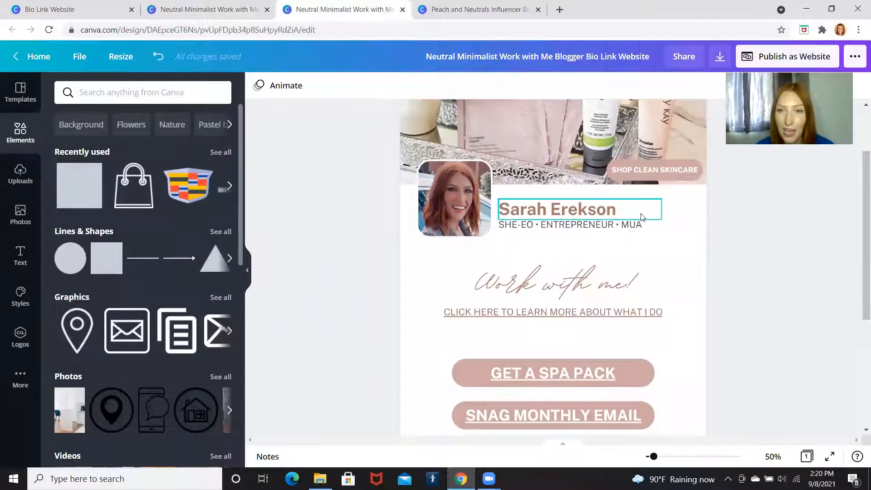
pyautogui.click(654, 169)
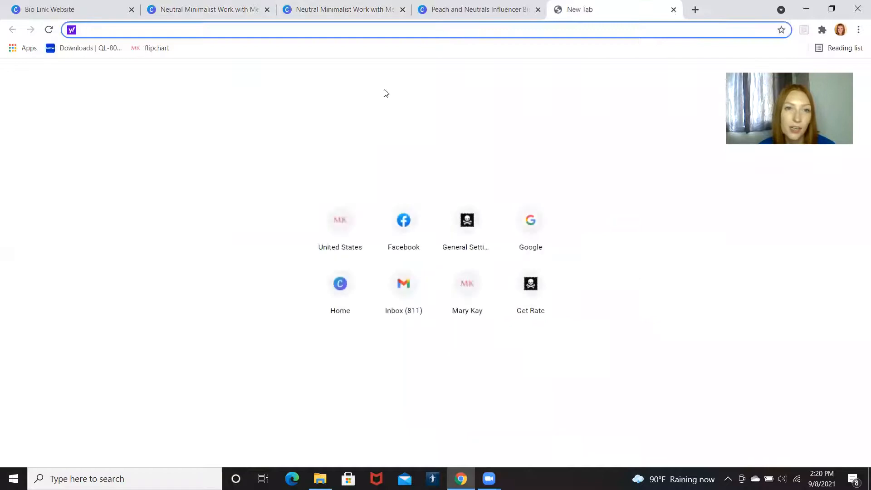
pyautogui.moveTo(467, 309)
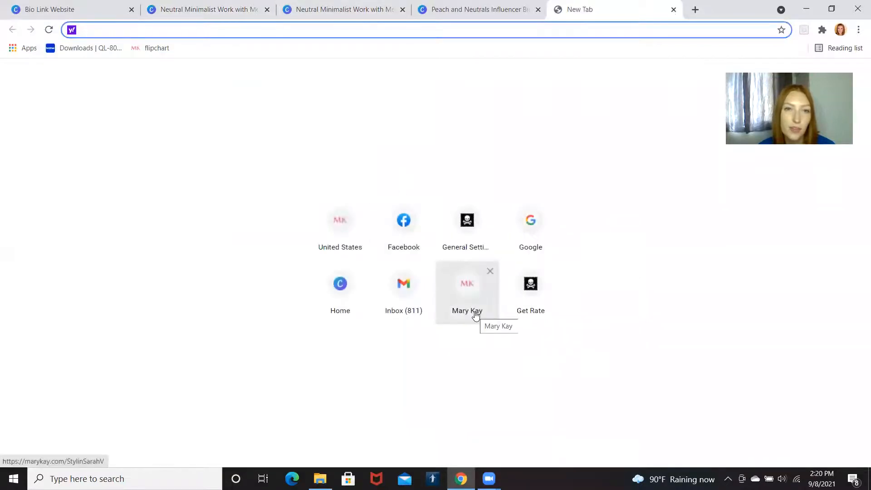
# Open the Mary Kay store shortcut and select its web address
pyautogui.click(467, 283)
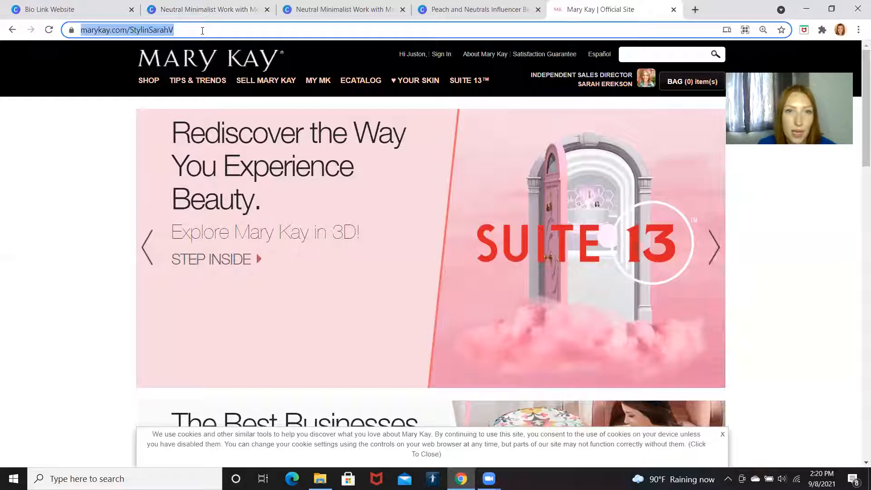
pyautogui.click(343, 9)
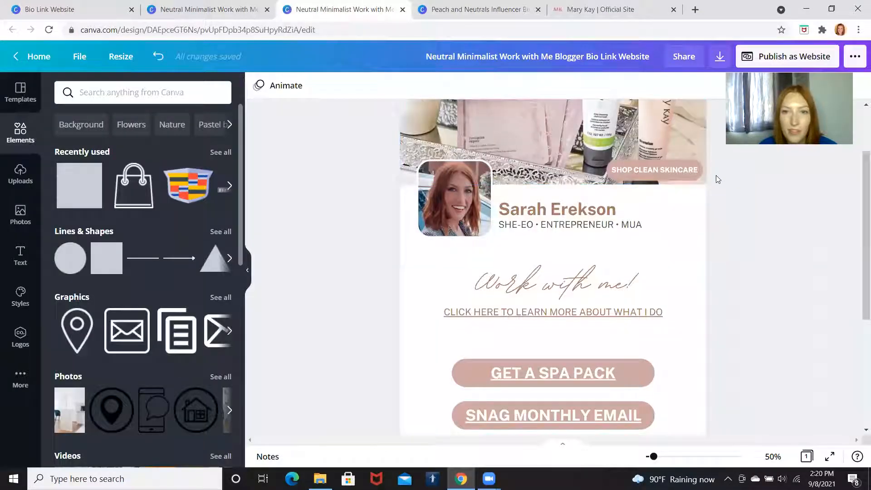
# Link the SHOP CLEAN SKINCARE text to the Mary Kay store URL ending 'StylinSarahV'
pyautogui.click(654, 169)
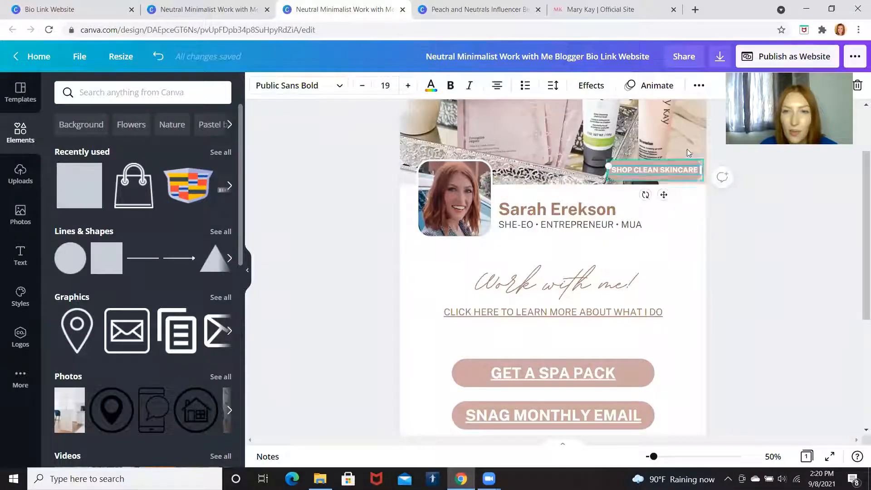
pyautogui.moveTo(698, 85)
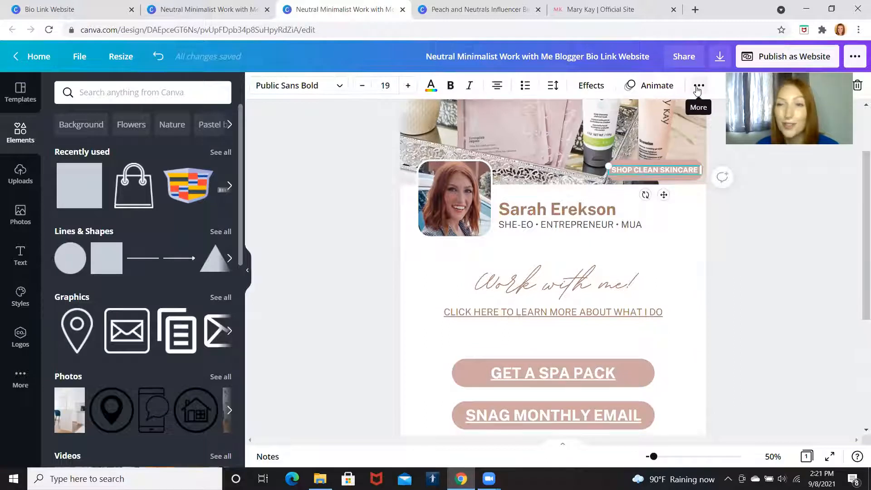
pyautogui.click(699, 86)
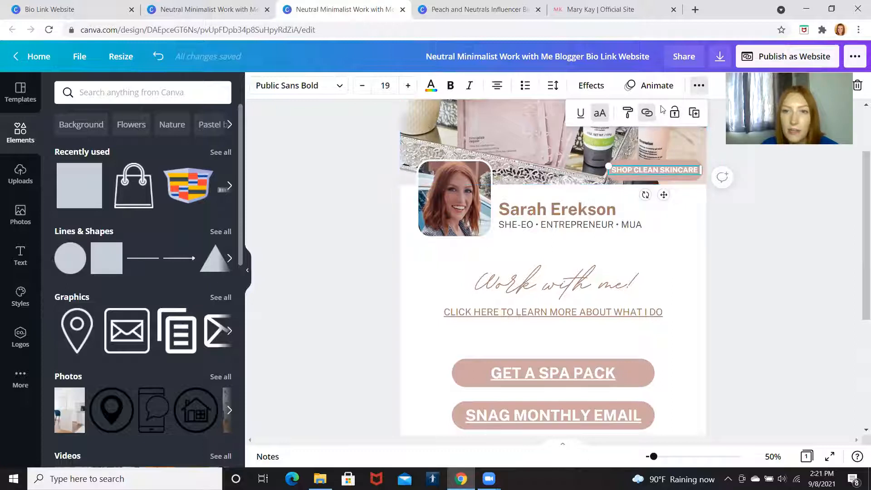
pyautogui.click(646, 112)
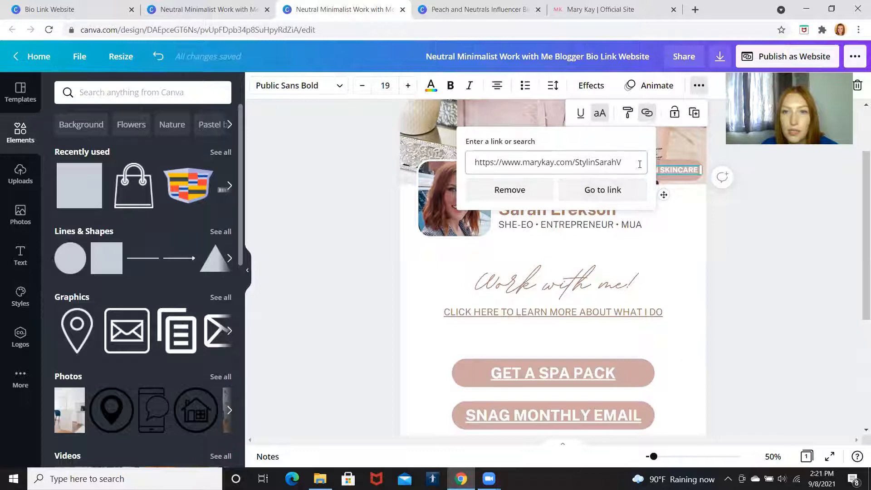
pyautogui.press('Backspace')
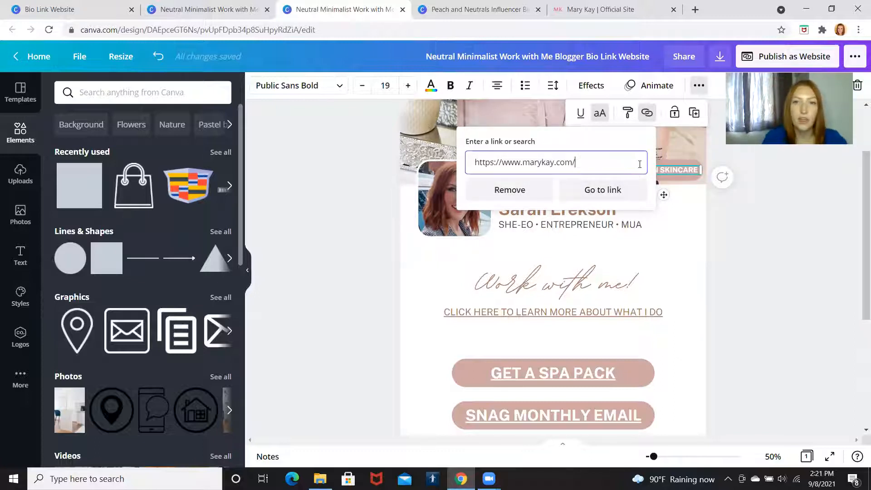
pyautogui.write('StylinSarahV')
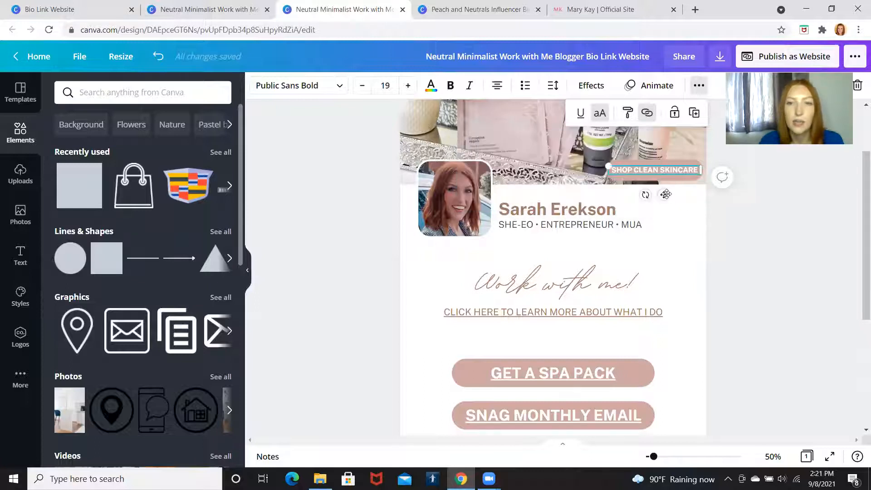
pyautogui.click(732, 255)
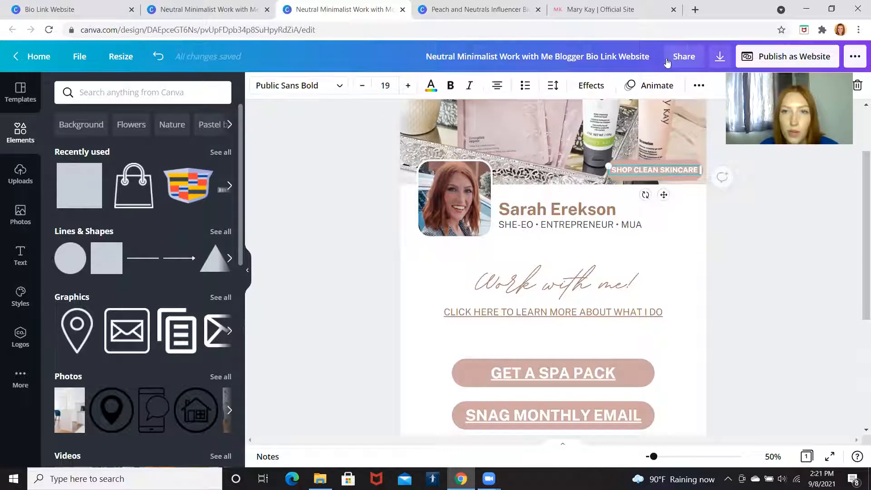
# Follow the button's link to verify the store page opens, then close that tab
pyautogui.click(699, 85)
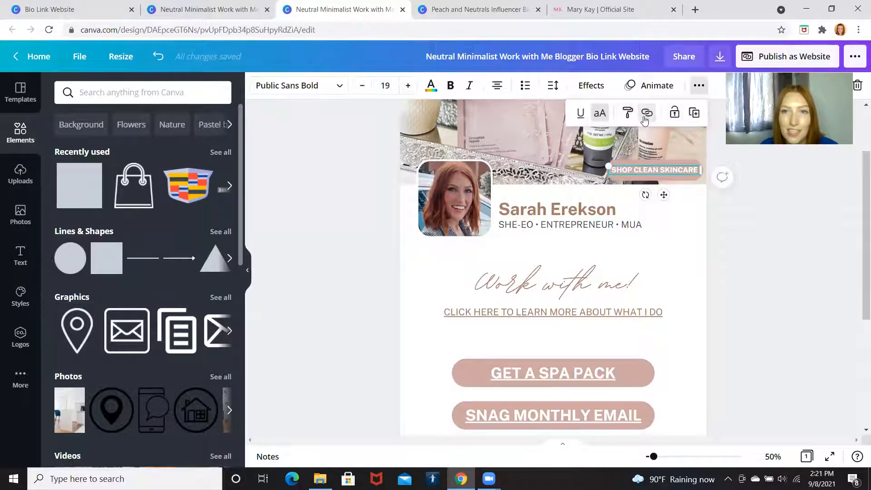
pyautogui.click(647, 113)
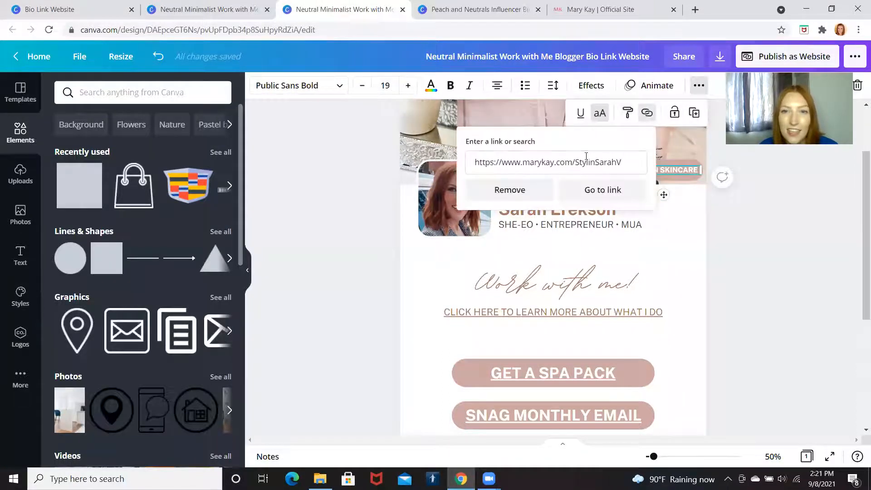
pyautogui.click(602, 190)
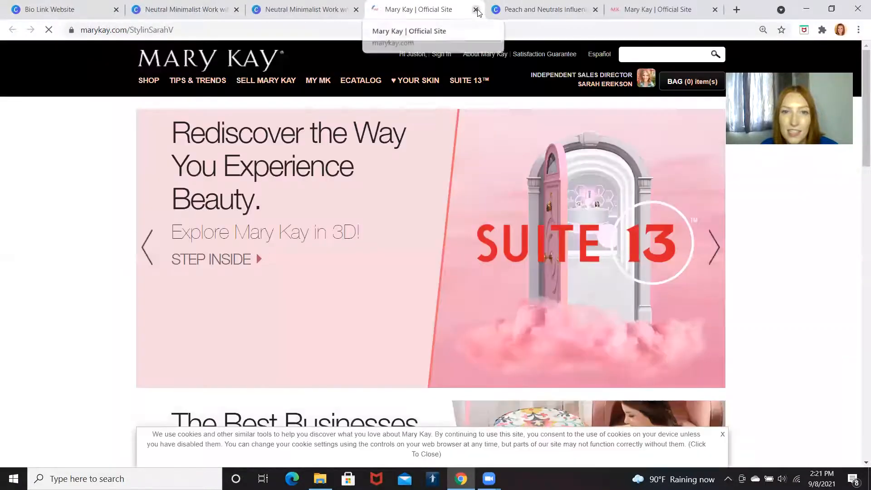
pyautogui.click(476, 9)
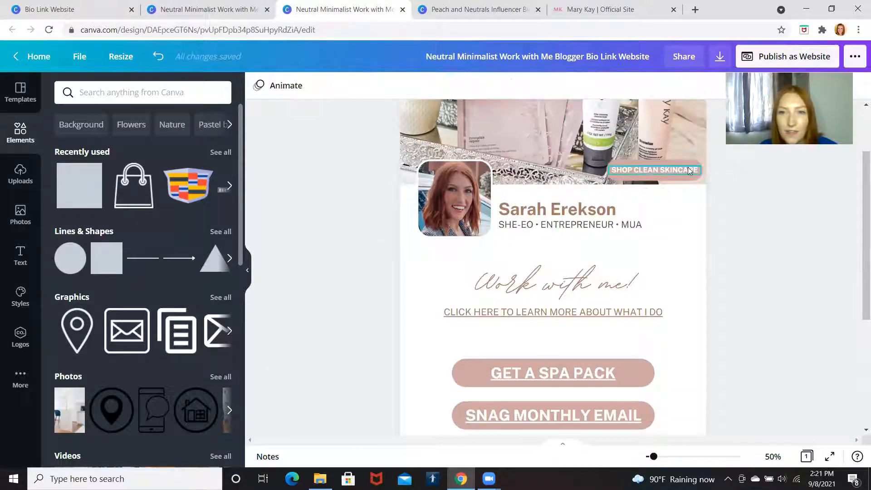
pyautogui.click(653, 170)
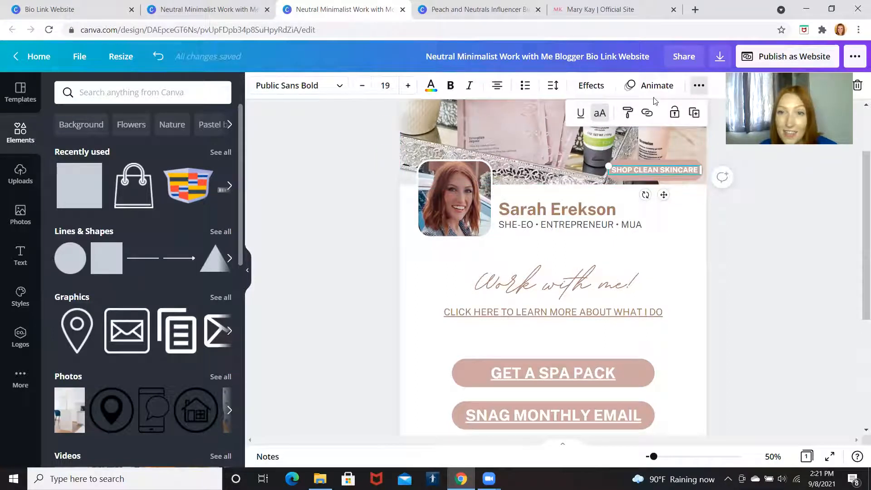
pyautogui.click(647, 112)
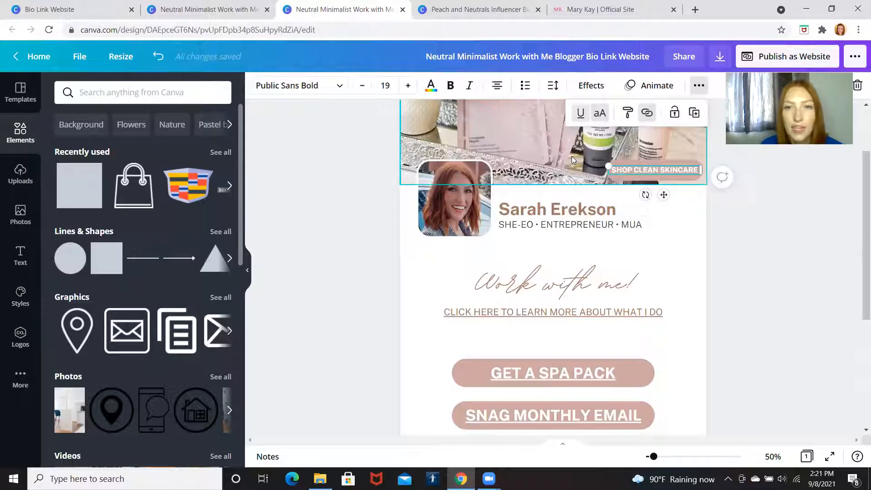
pyautogui.click(771, 218)
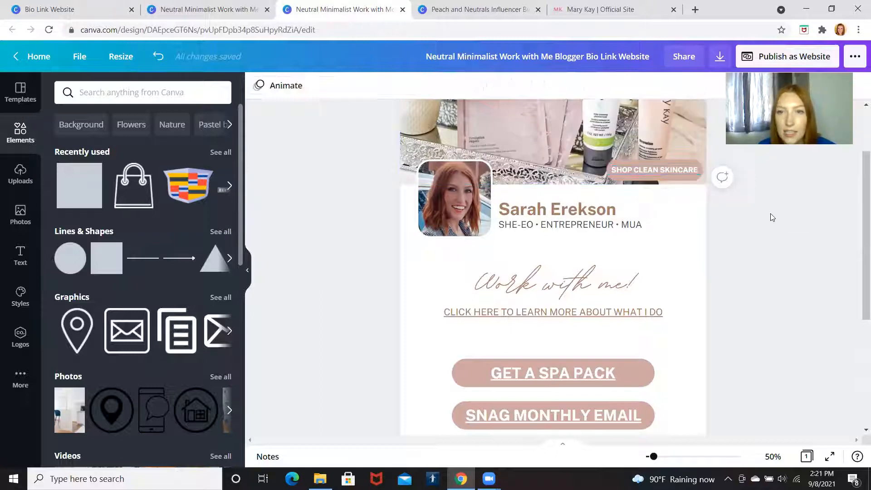
pyautogui.click(653, 169)
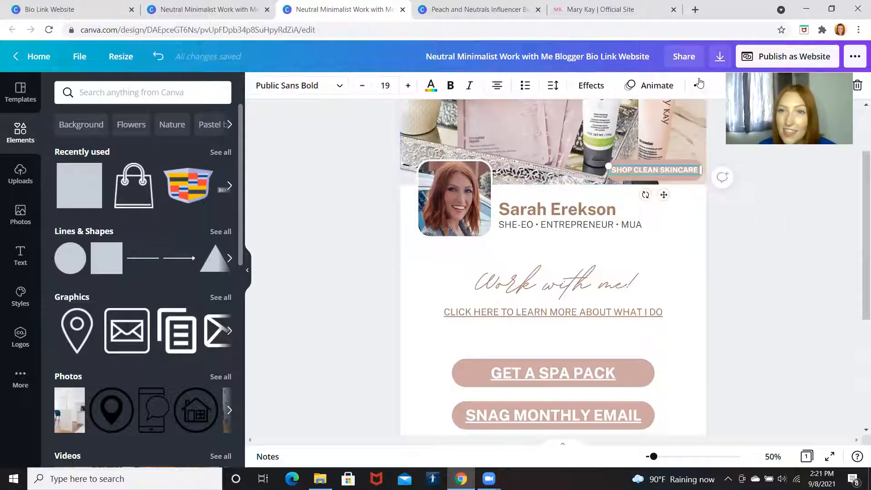
pyautogui.click(698, 84)
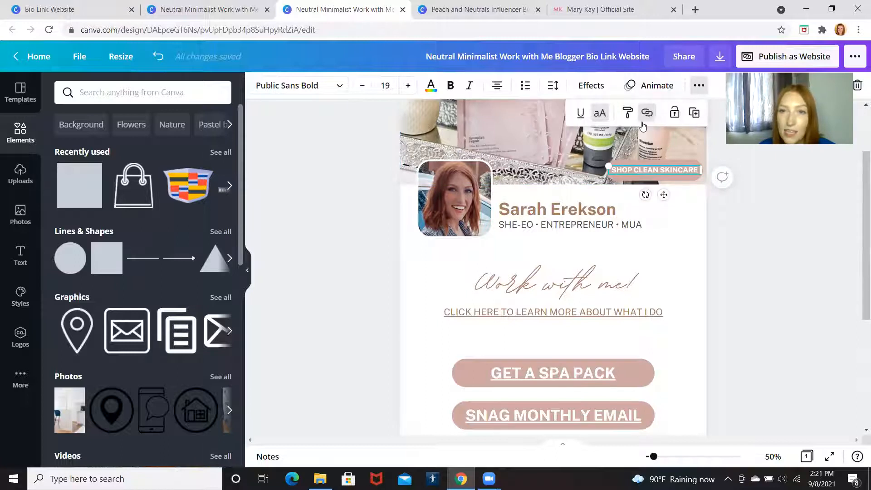
pyautogui.click(647, 112)
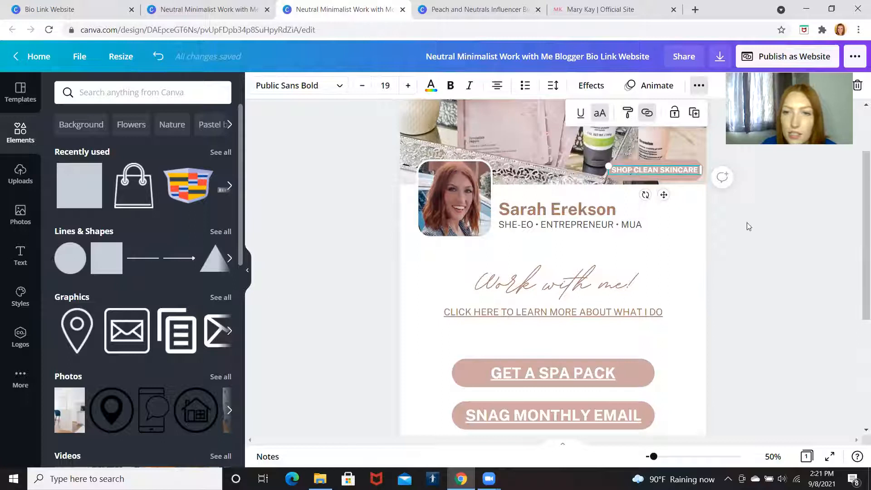
pyautogui.click(727, 244)
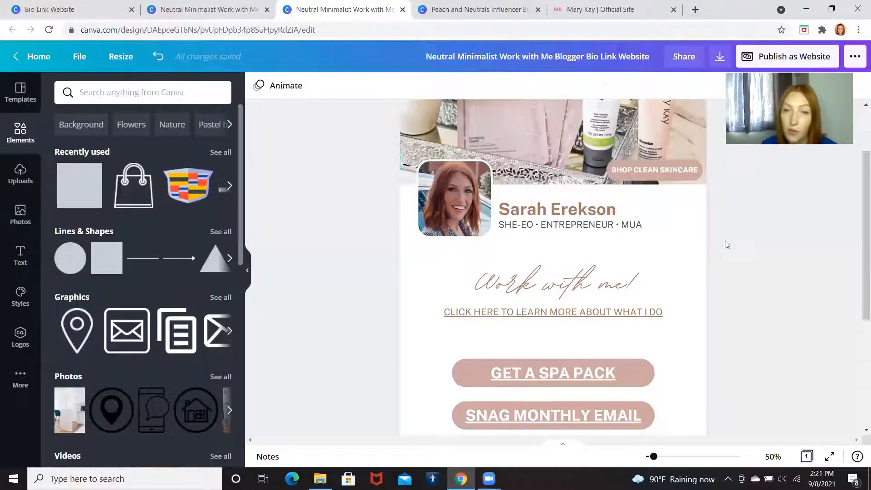
pyautogui.scroll(-3)
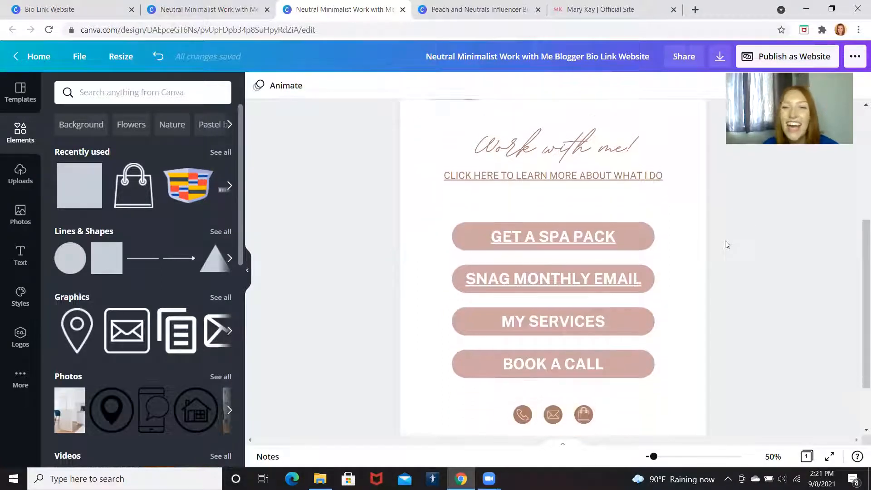
# Follow the GET A SPA PACK text's link to open its Google Form
pyautogui.click(553, 278)
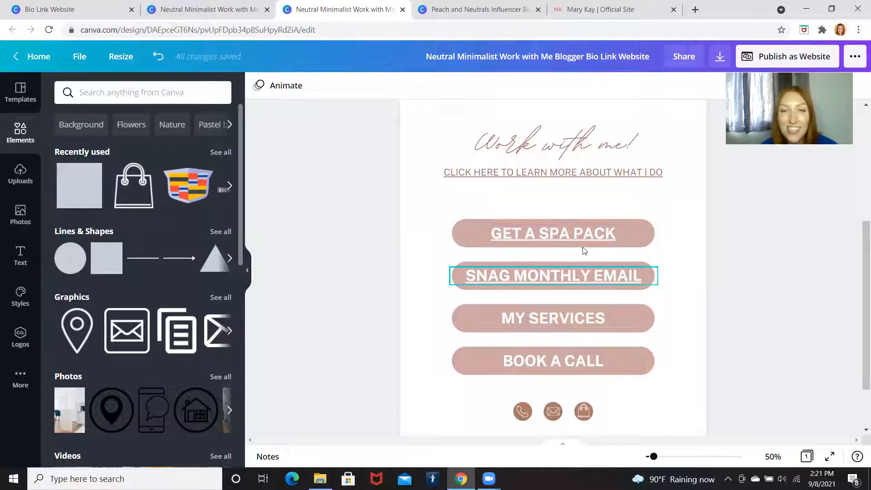
pyautogui.click(552, 232)
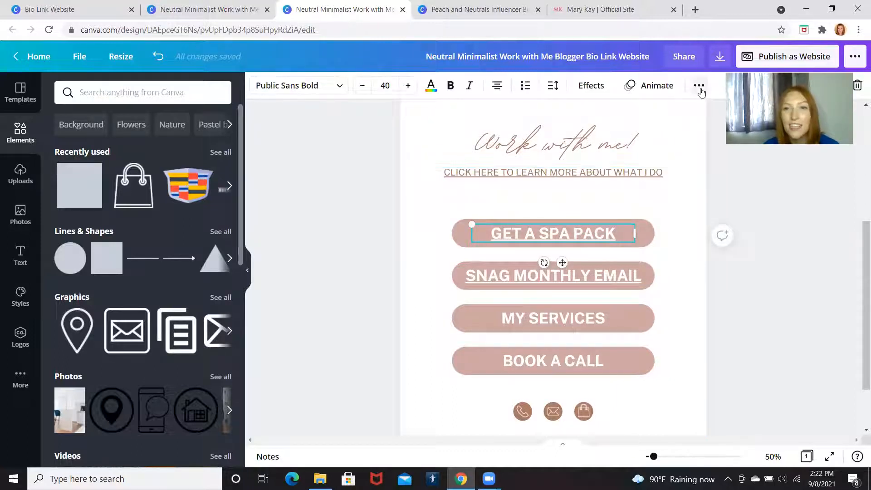
pyautogui.click(700, 84)
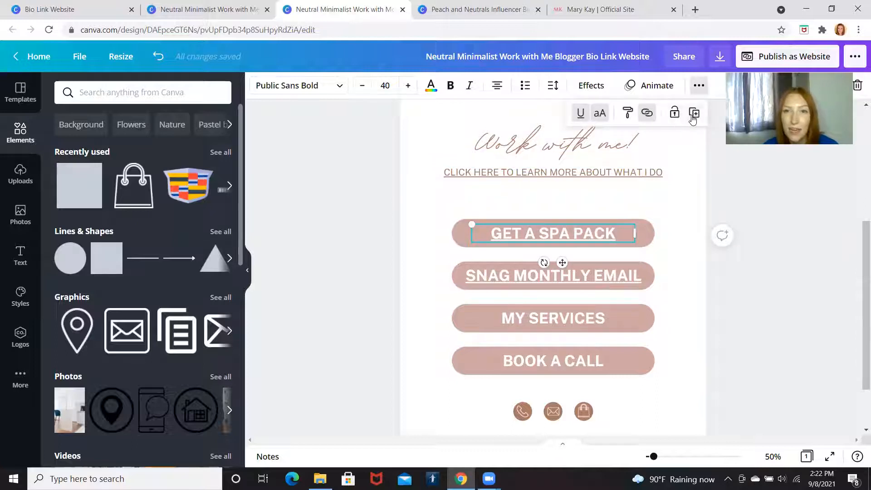
pyautogui.click(647, 113)
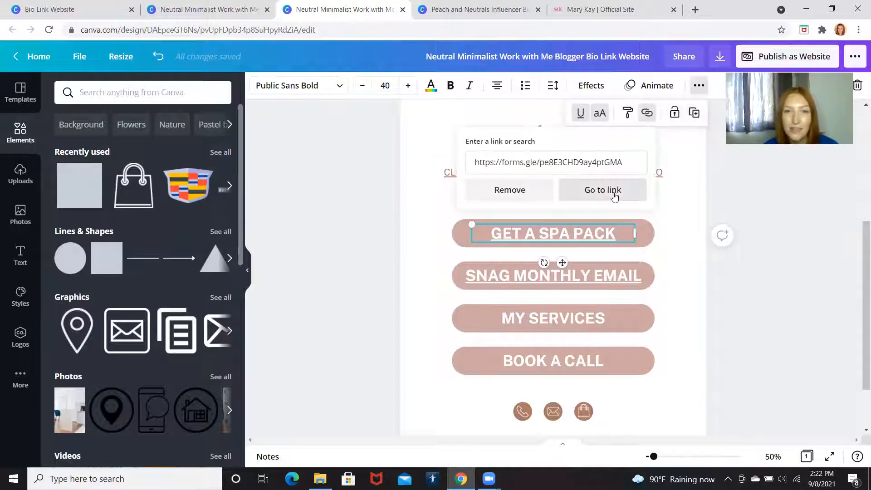
pyautogui.click(602, 189)
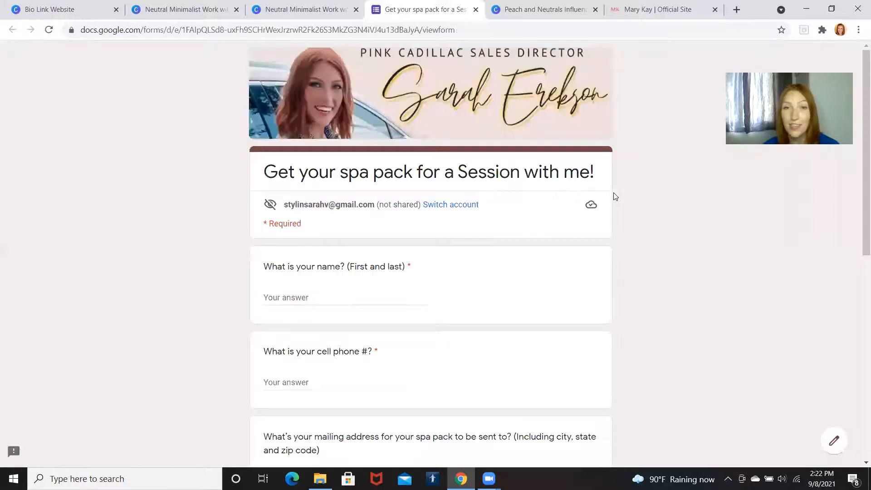
# Scroll the spa pack request form down to Submit, then return to the Canva design
pyautogui.scroll(-3)
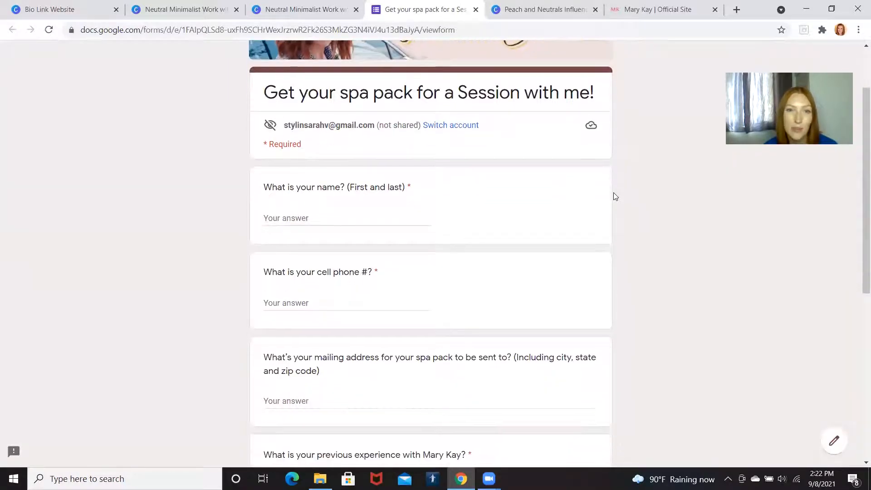
pyautogui.scroll(-3)
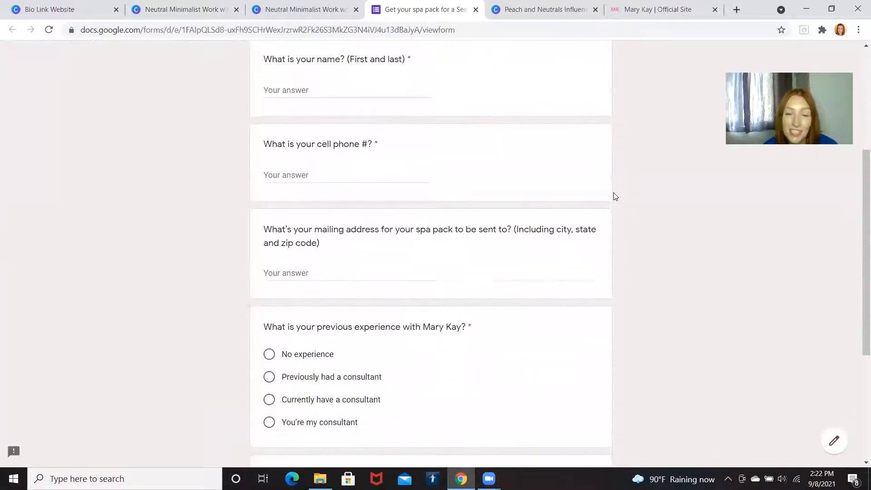
pyautogui.scroll(-3)
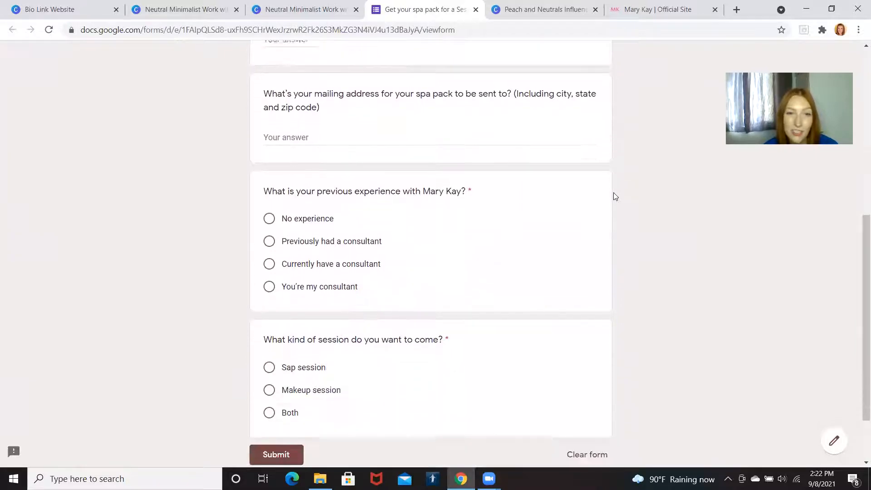
pyautogui.scroll(-3)
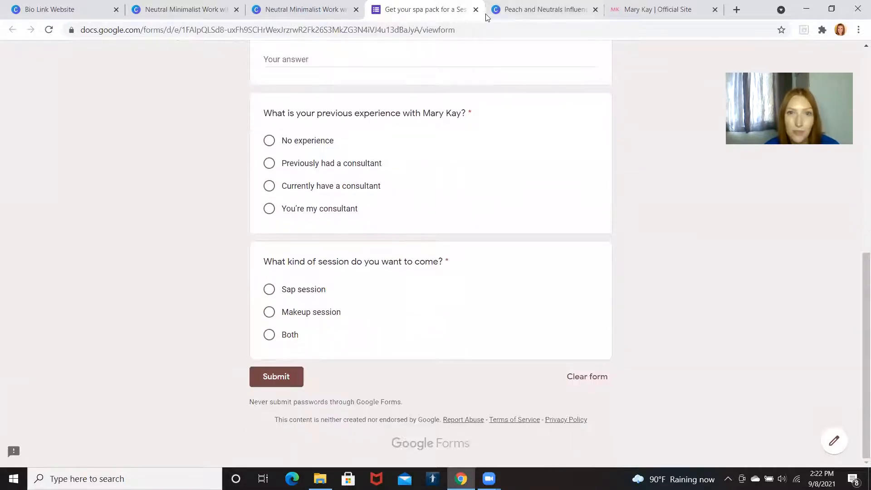
pyautogui.click(302, 10)
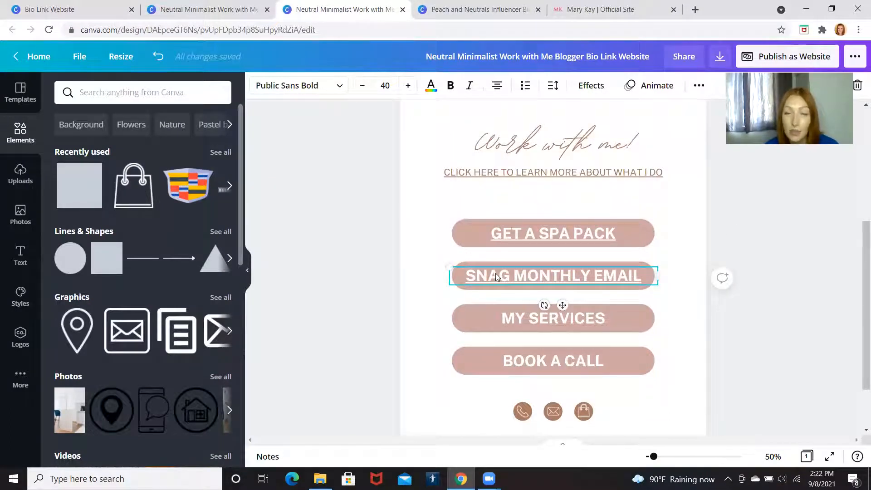
# Review the original template, then select the pink event button text in the Peach and Neutrals design
pyautogui.click(552, 318)
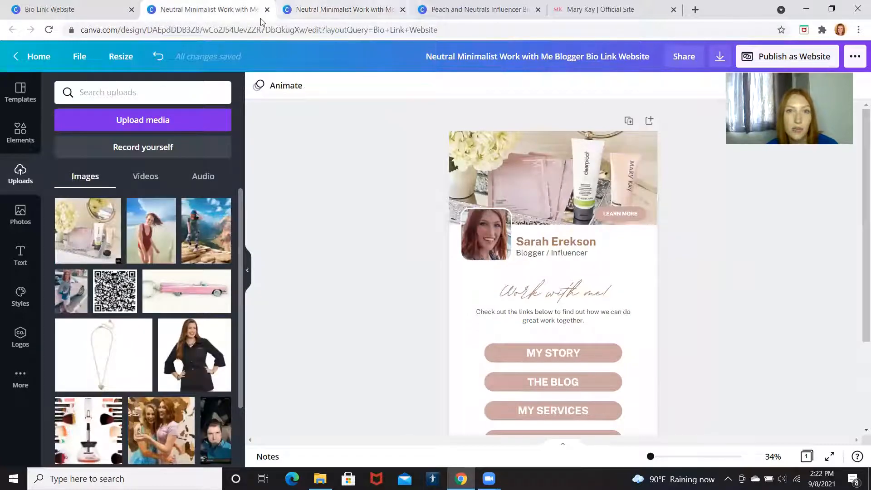
pyautogui.click(478, 9)
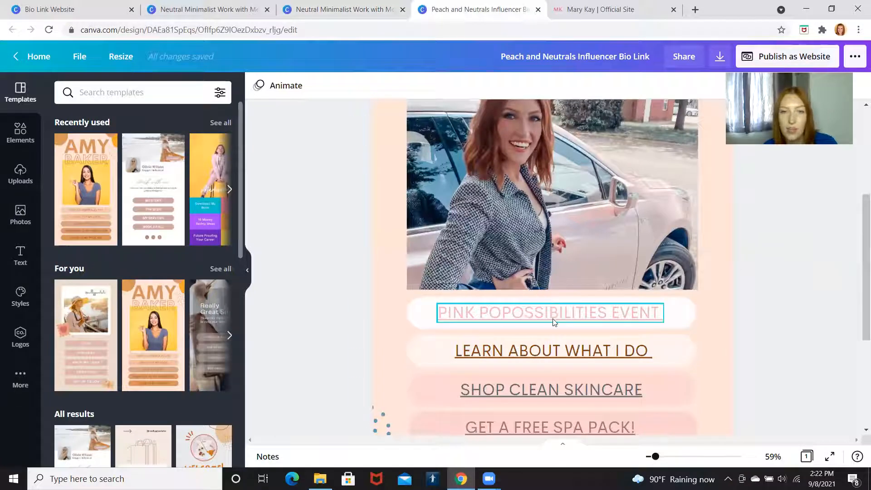
pyautogui.click(549, 312)
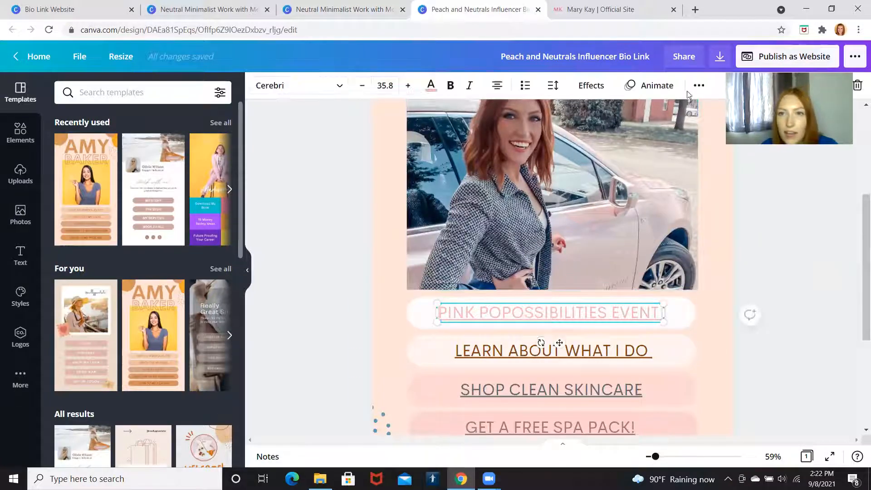
pyautogui.click(647, 113)
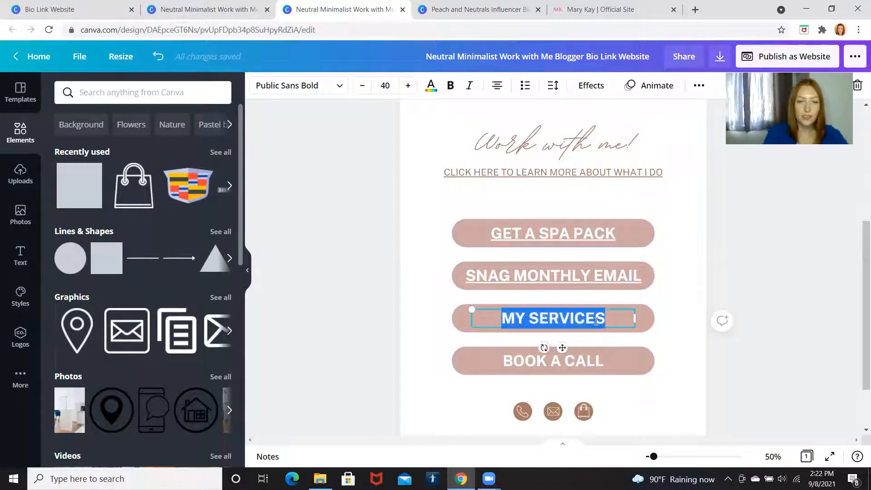
pyautogui.write('PINK')
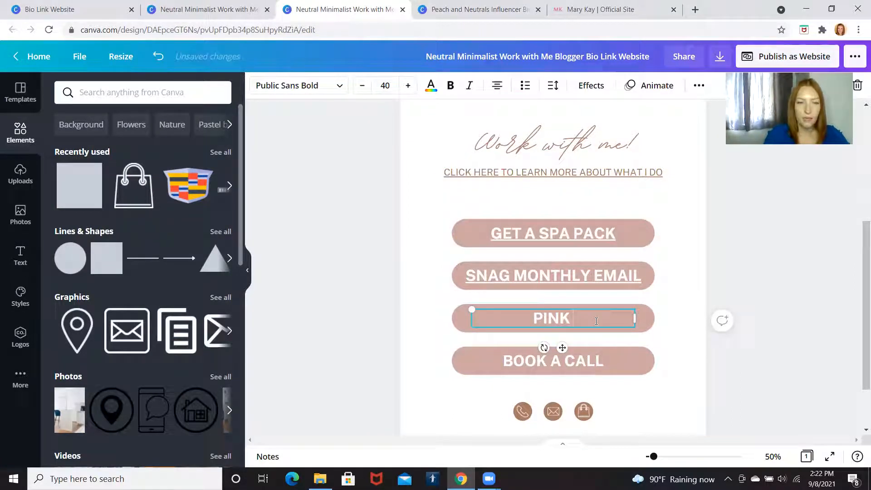
pyautogui.write('EVENT')
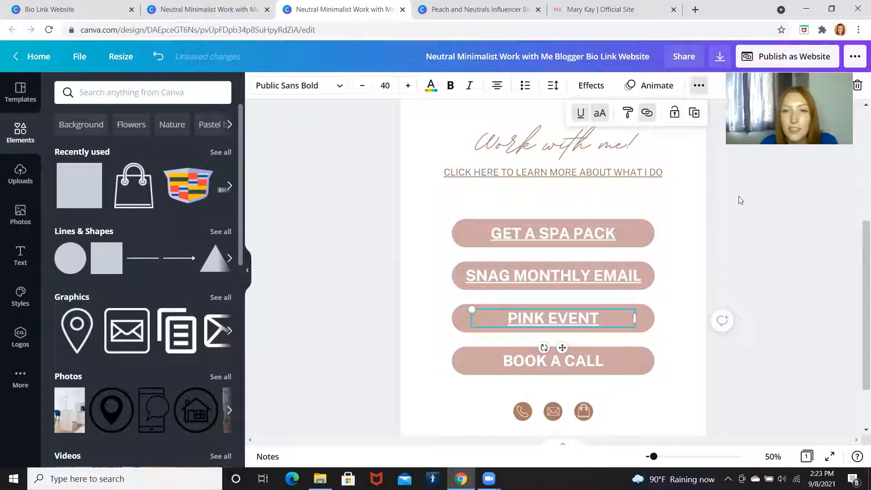
pyautogui.click(754, 222)
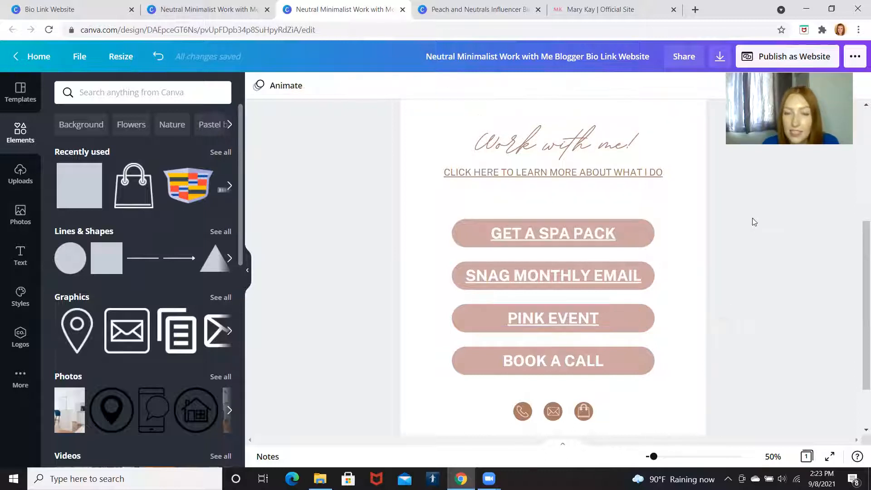
pyautogui.scroll(-3)
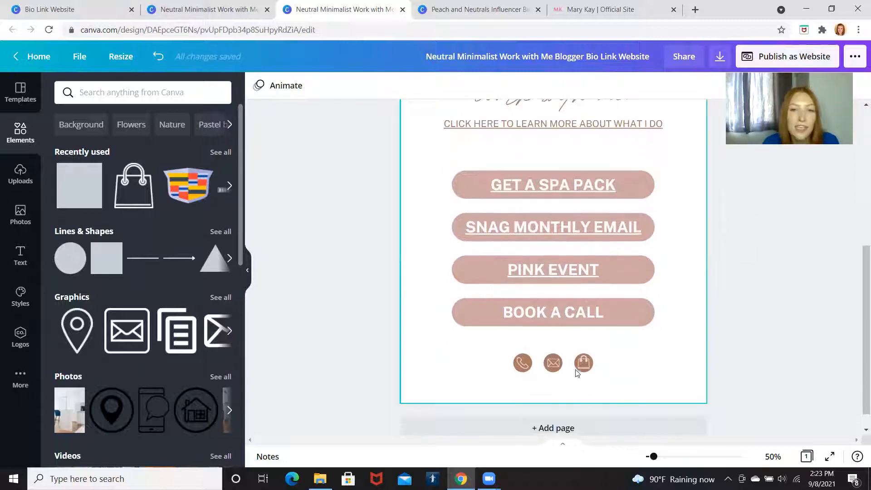
# Link the bottom shopping bag icon to marykay.com/StylinSarahV and apply it
pyautogui.click(583, 363)
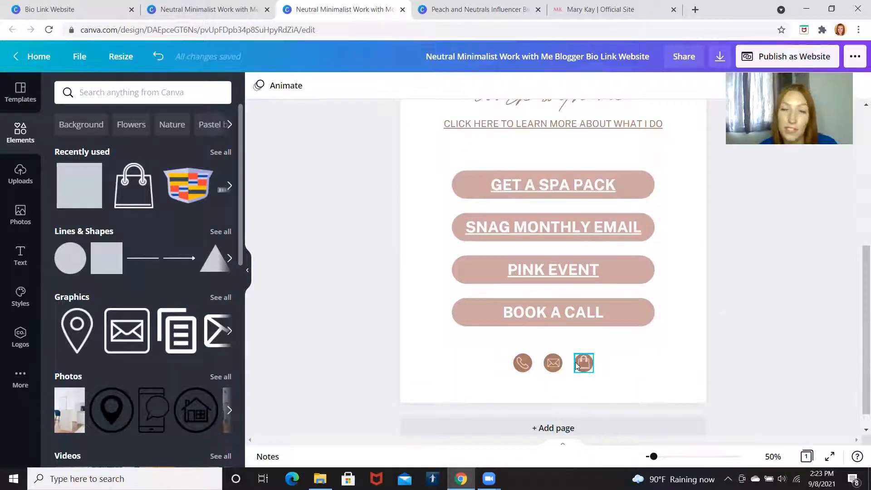
pyautogui.click(553, 269)
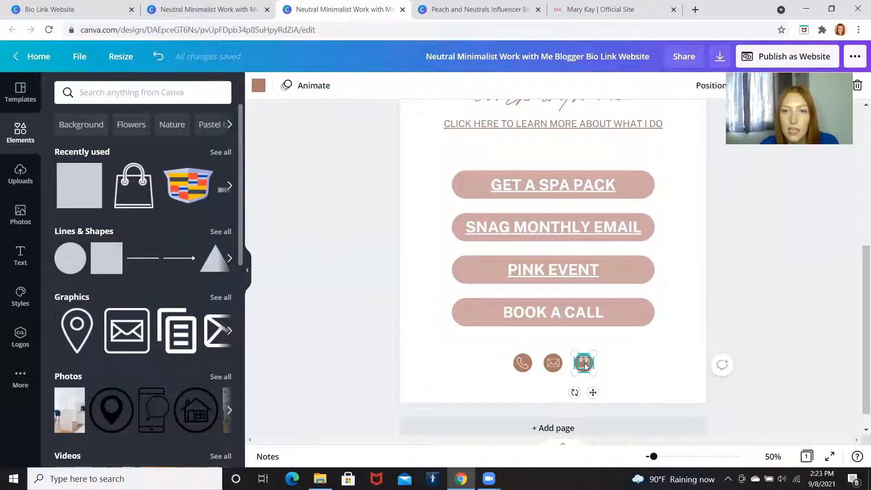
pyautogui.click(583, 362)
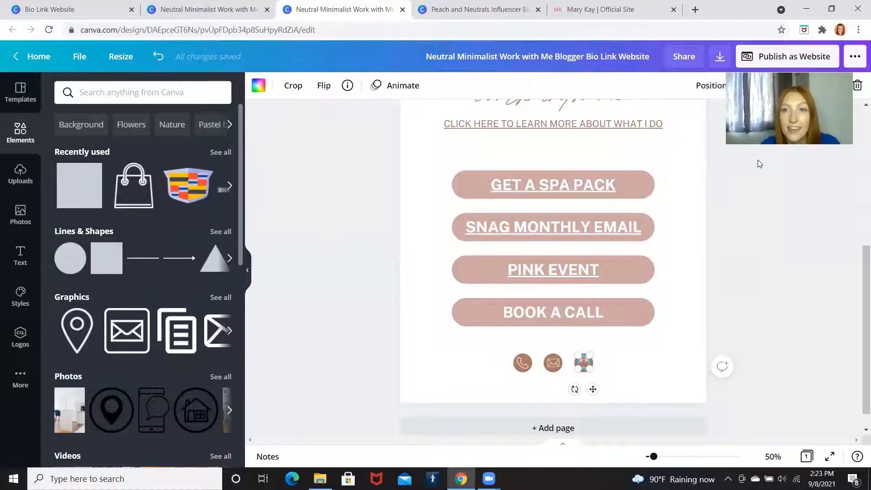
pyautogui.moveTo(792, 84)
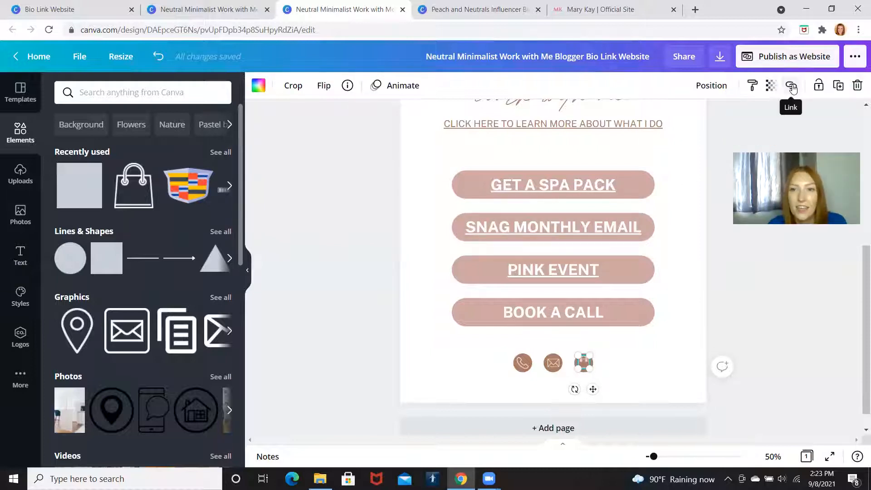
pyautogui.click(614, 9)
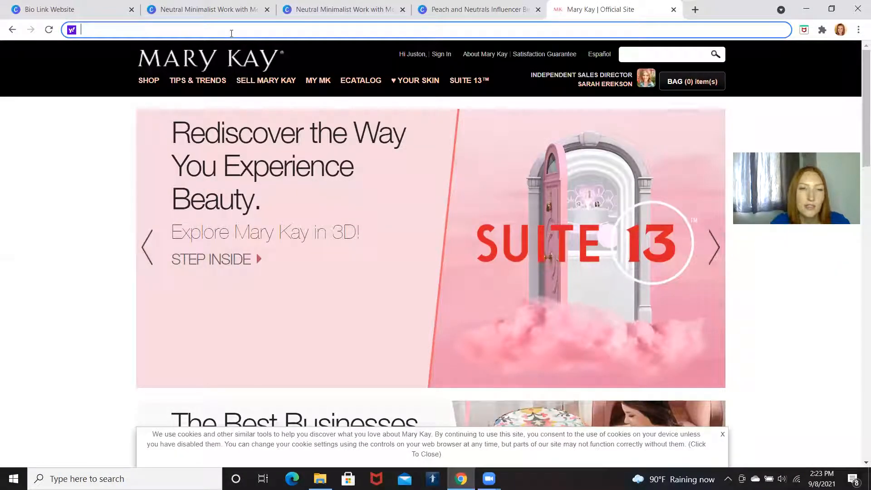
pyautogui.write('marykay.com/StylinSarahV')
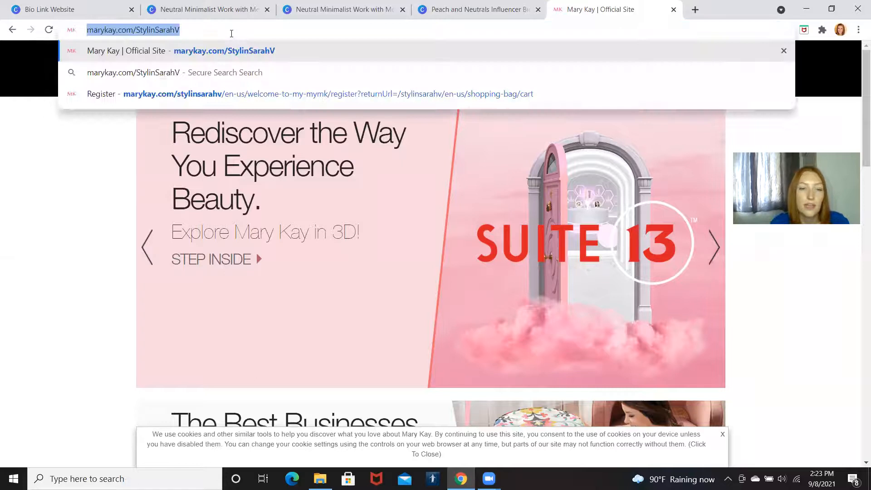
pyautogui.moveTo(338, 21)
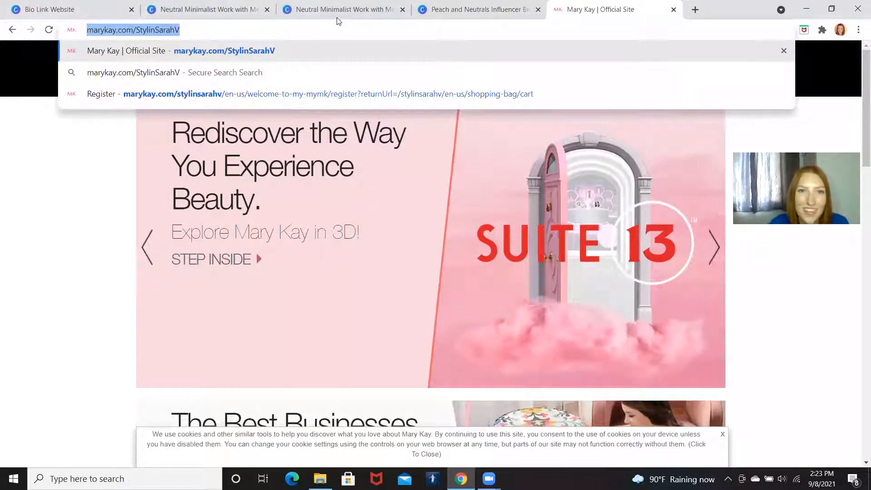
pyautogui.click(343, 10)
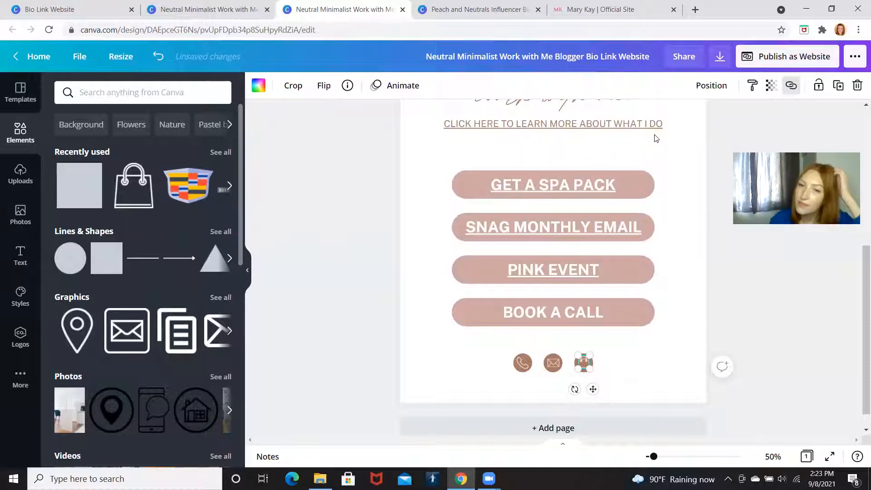
pyautogui.click(545, 341)
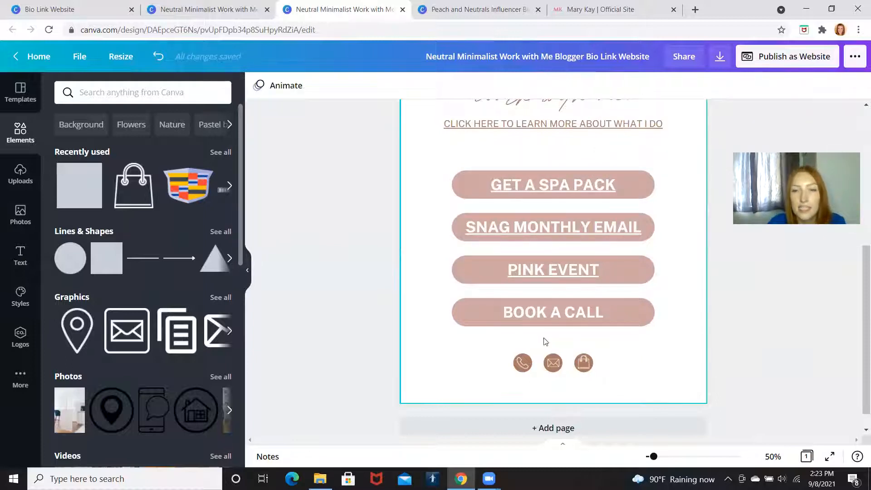
pyautogui.click(552, 311)
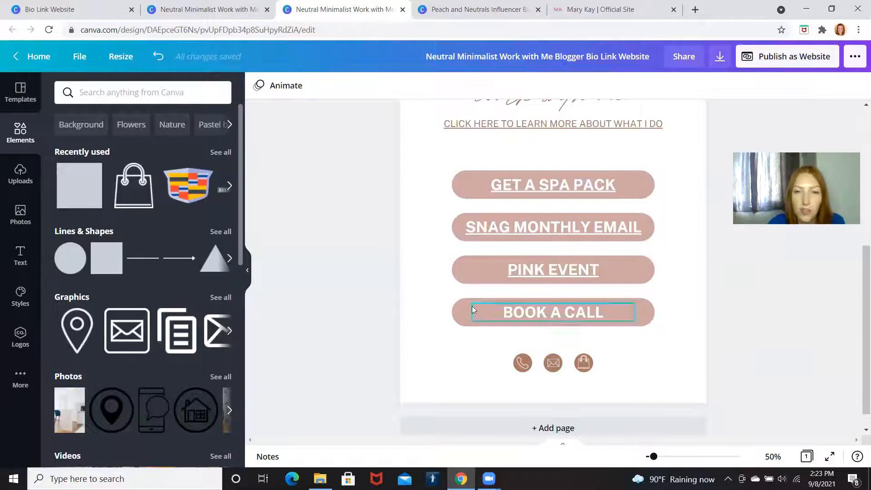
pyautogui.scroll(3)
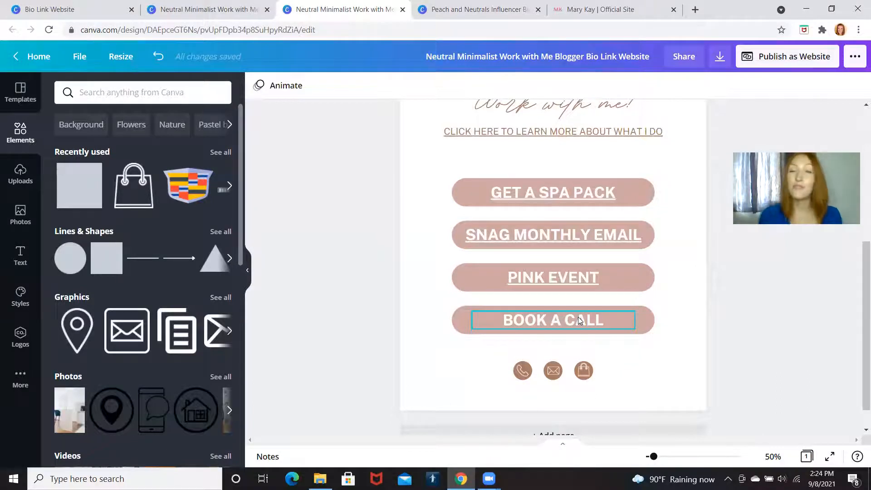
pyautogui.scroll(3)
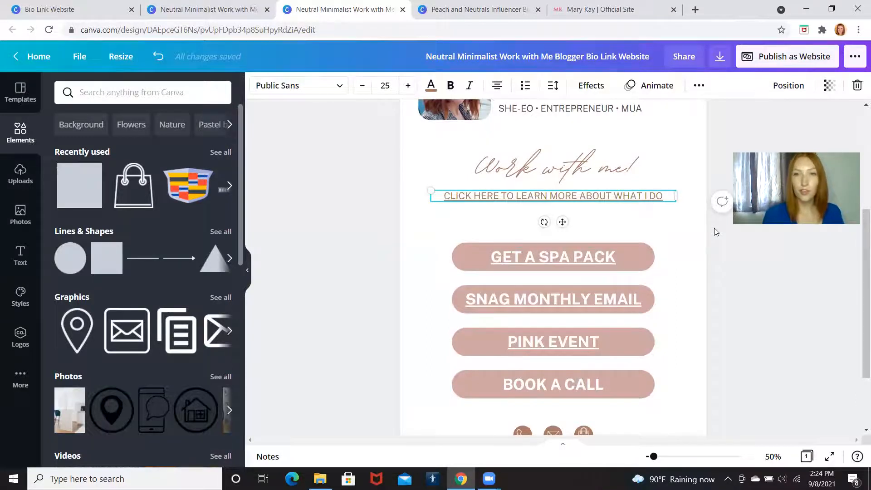
pyautogui.scroll(3)
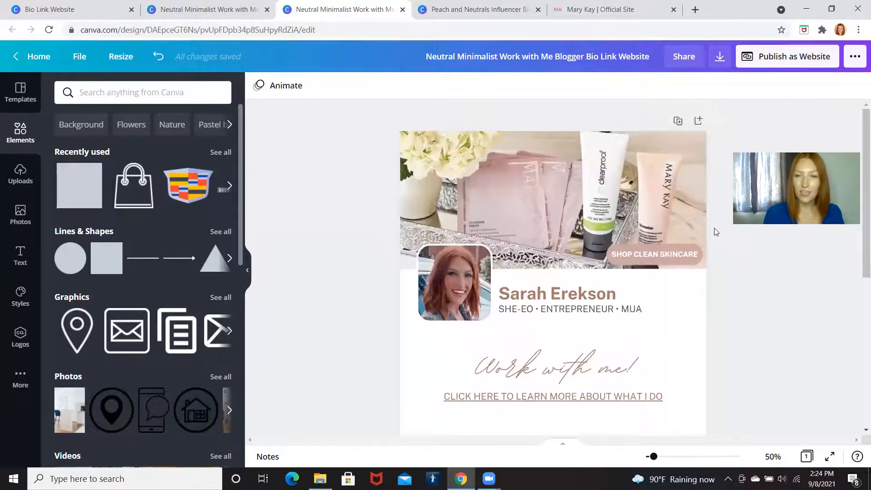
# Publish the bio link design as a website and open the live site
pyautogui.click(786, 56)
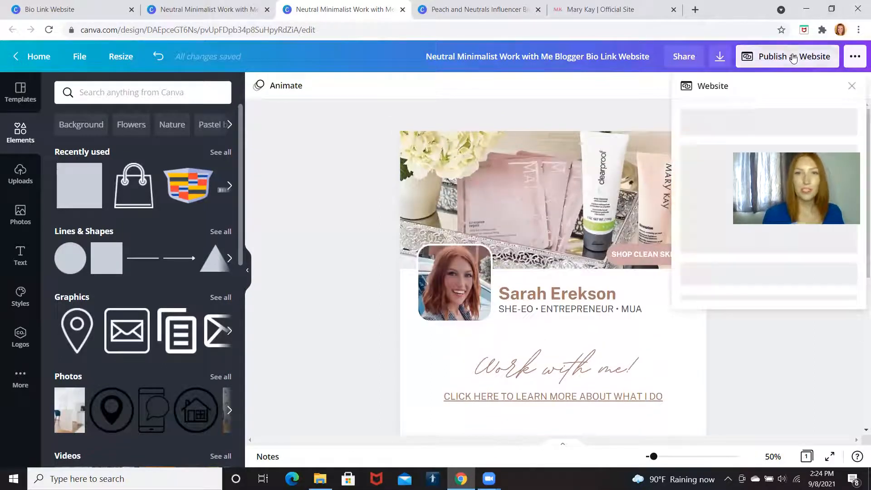
pyautogui.click(787, 57)
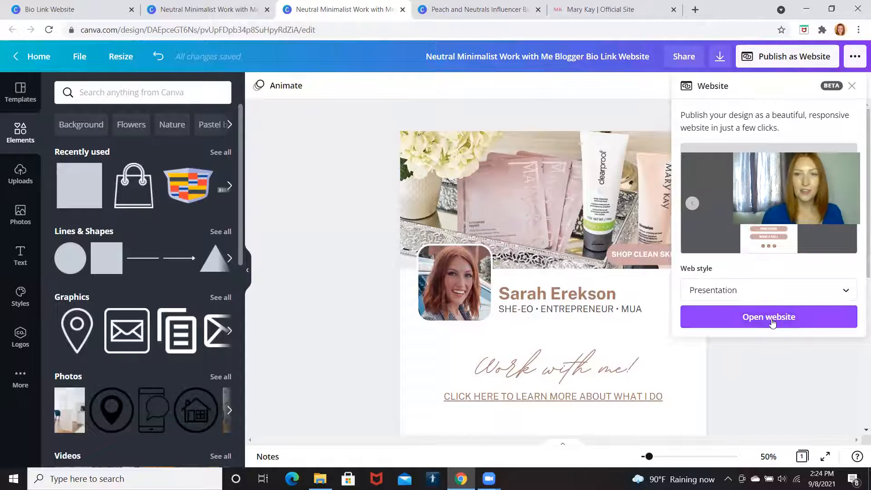
pyautogui.click(768, 316)
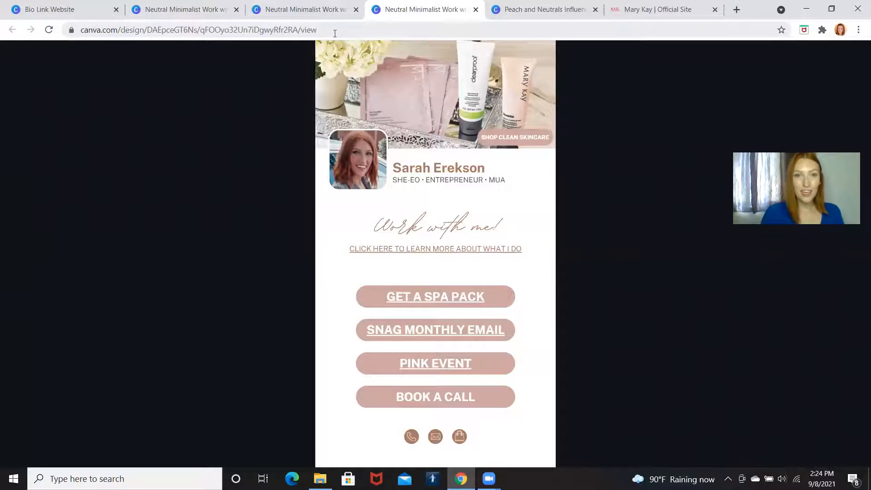
# Test the SNAG MONTHLY EMAIL button, then close the signup page it opens
pyautogui.click(435, 297)
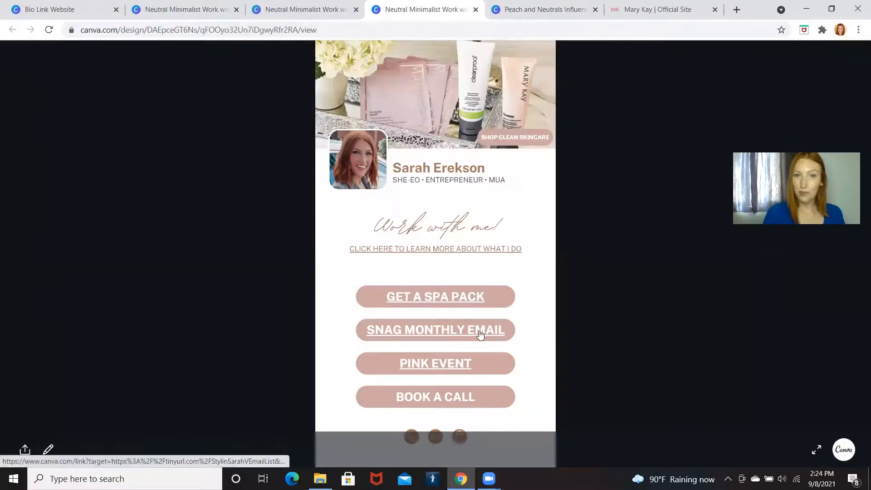
pyautogui.click(435, 329)
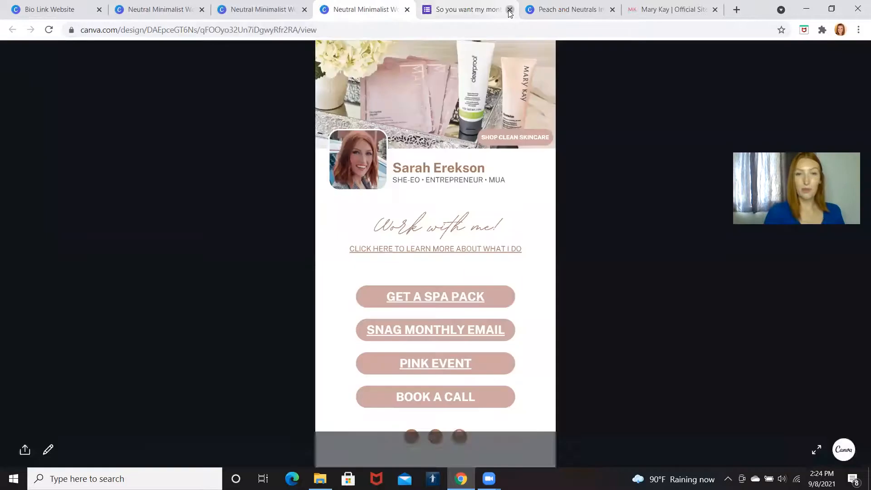
pyautogui.click(507, 9)
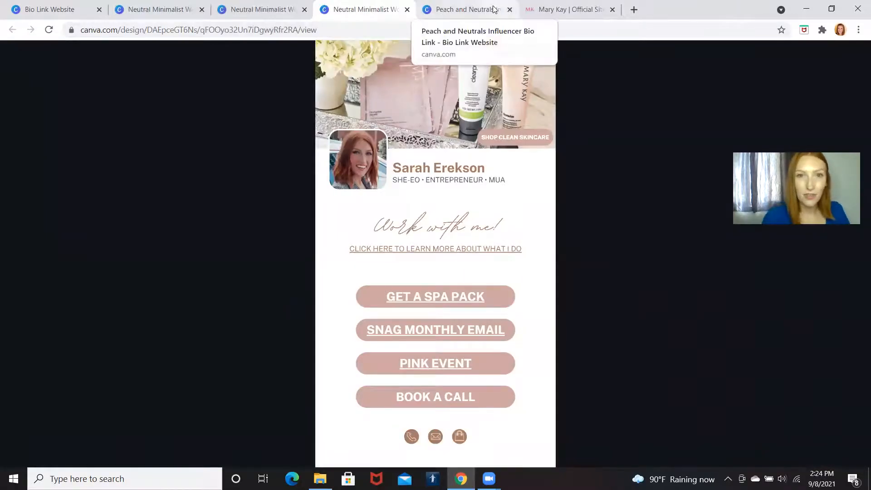
# Return to the Peach and Neutrals Influencer Bio Link editor and scroll through its buttons
pyautogui.click(465, 10)
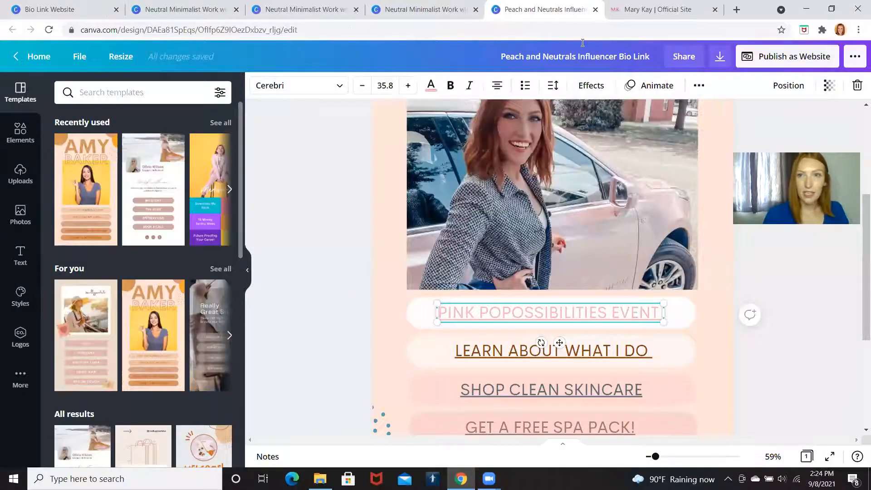
pyautogui.scroll(-3)
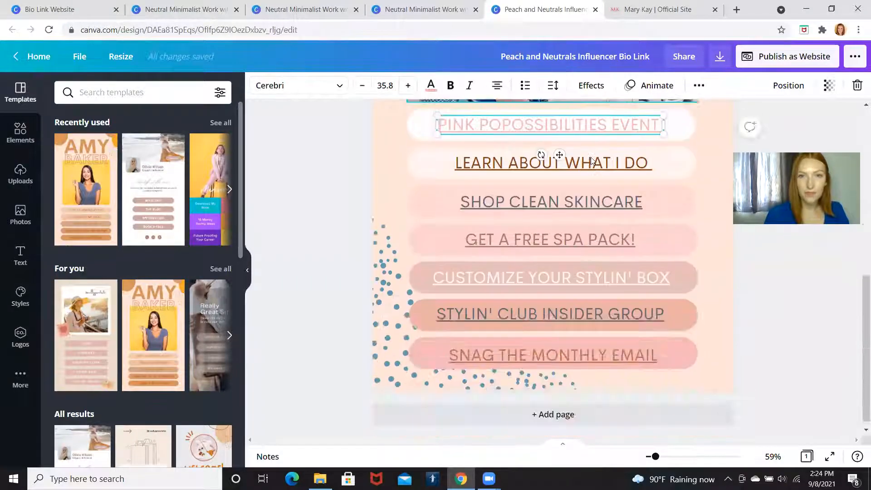
pyautogui.scroll(3)
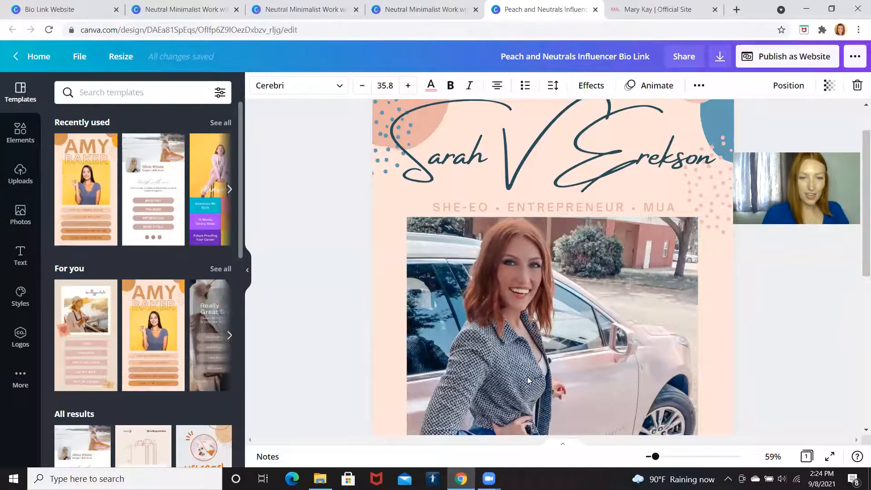